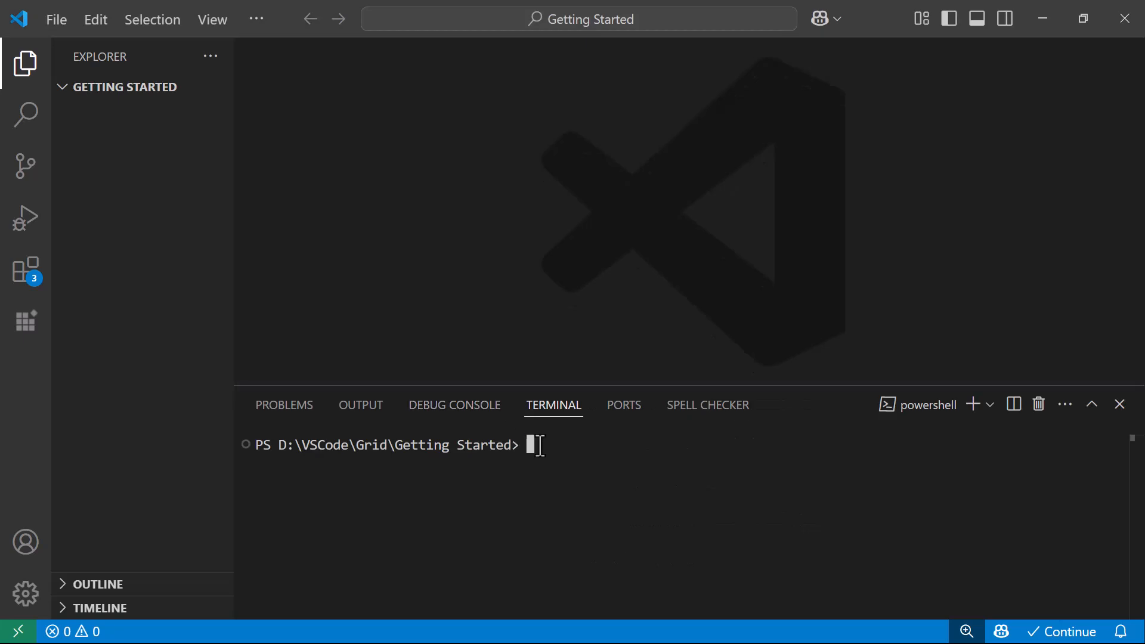
Create a Blazor Server app named BlazorApp from the terminal with dotnet new blazor -int Server.
key(Ctrl+`)
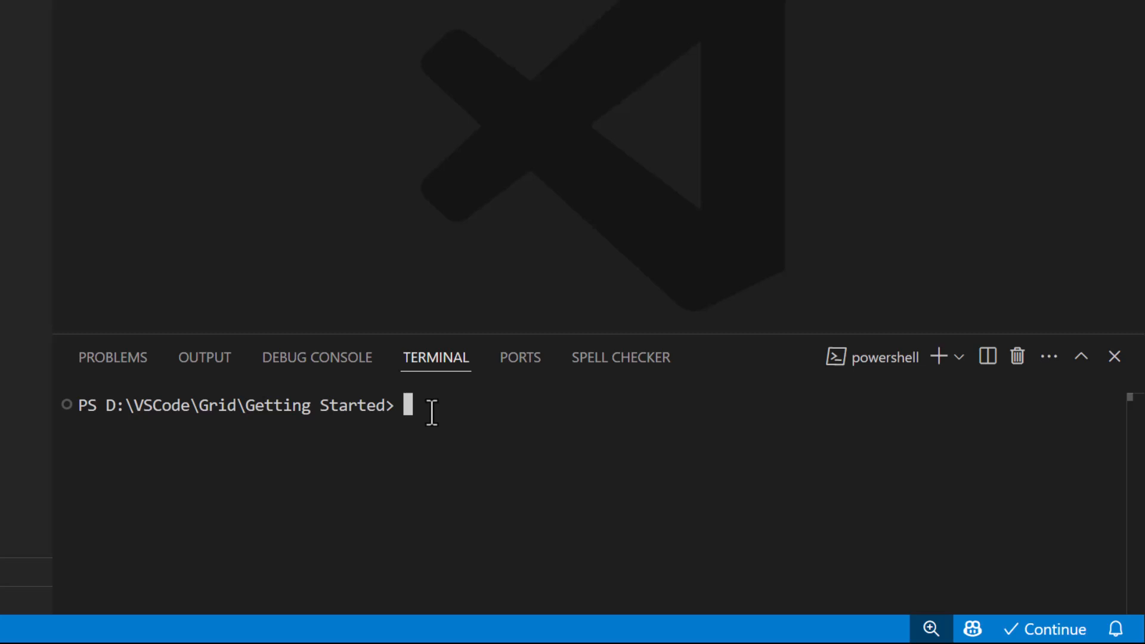
text(dotnet new blazor -o BlazorApp -)
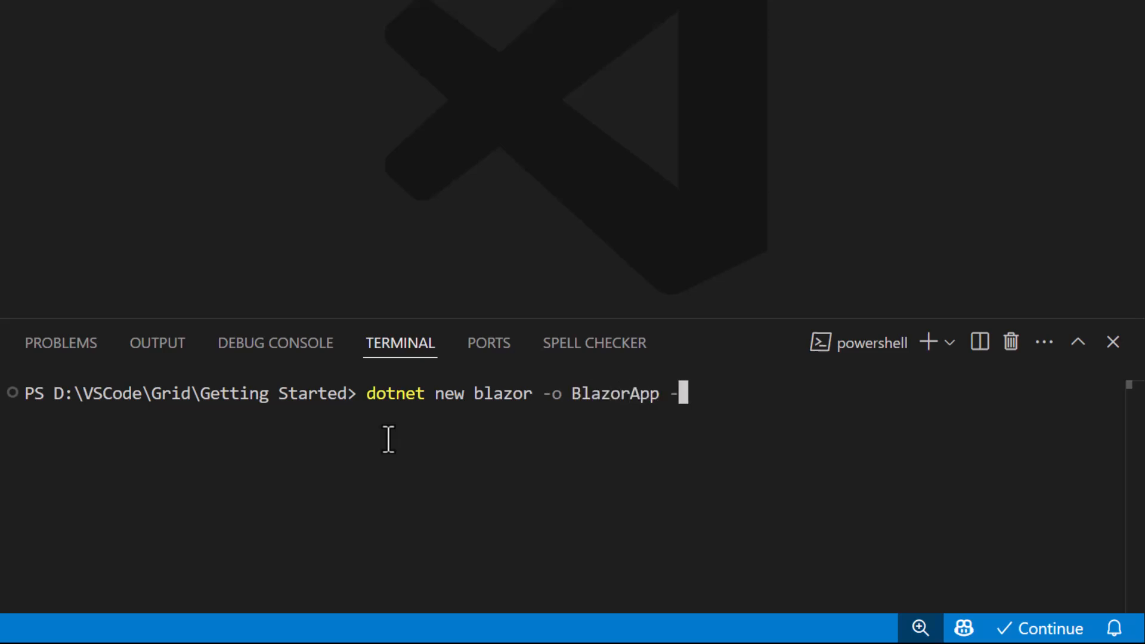
text(int Server -ai)
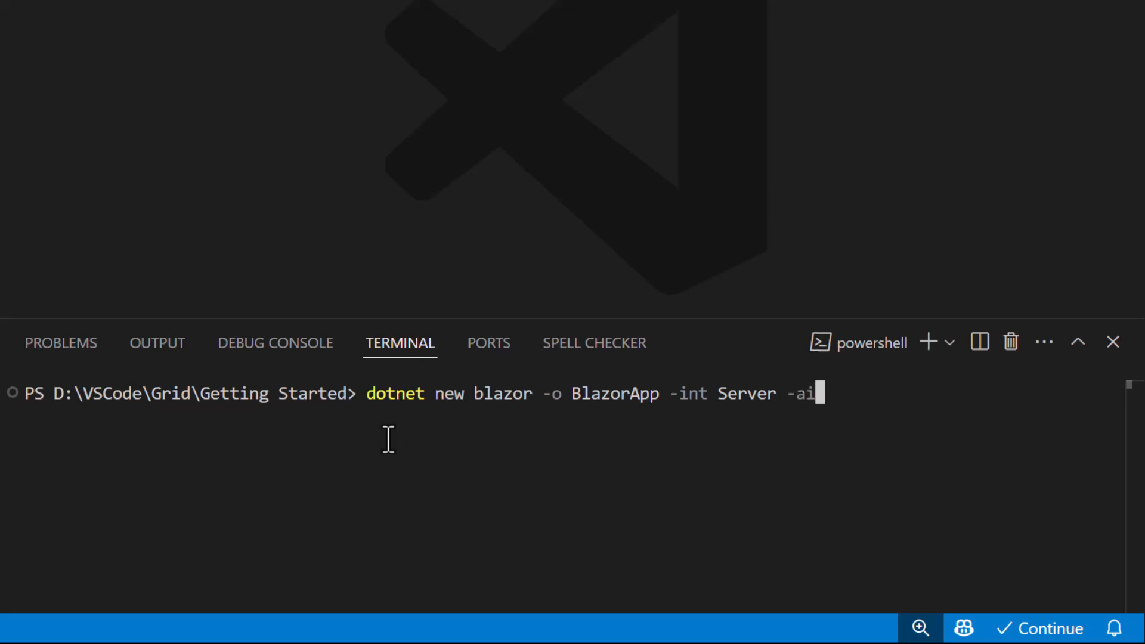
key(Enter)
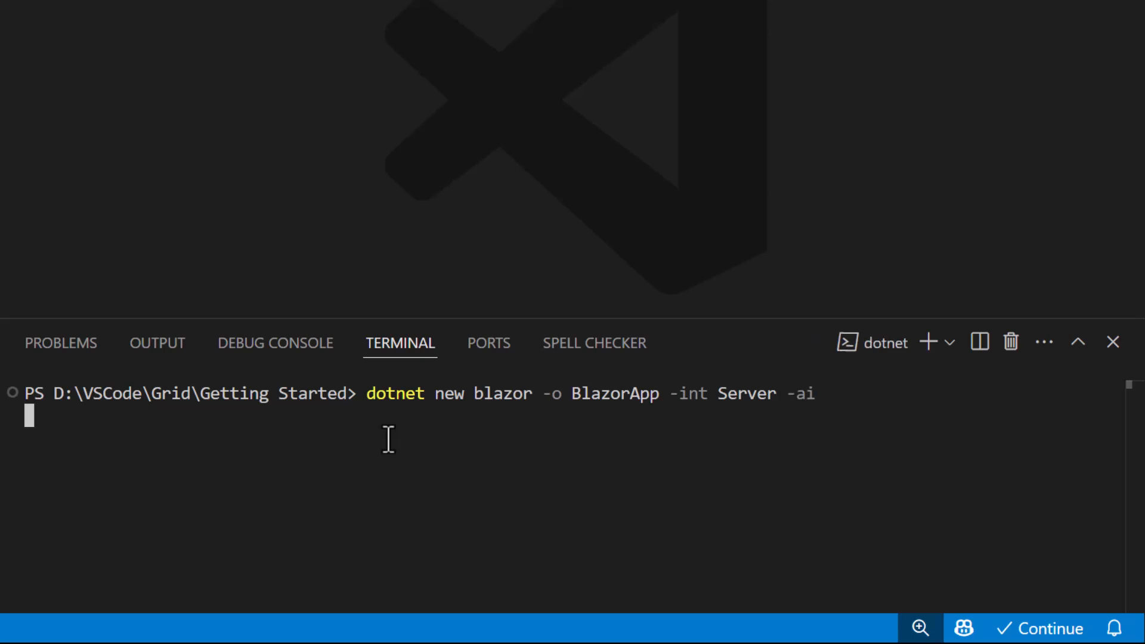
key(Enter)
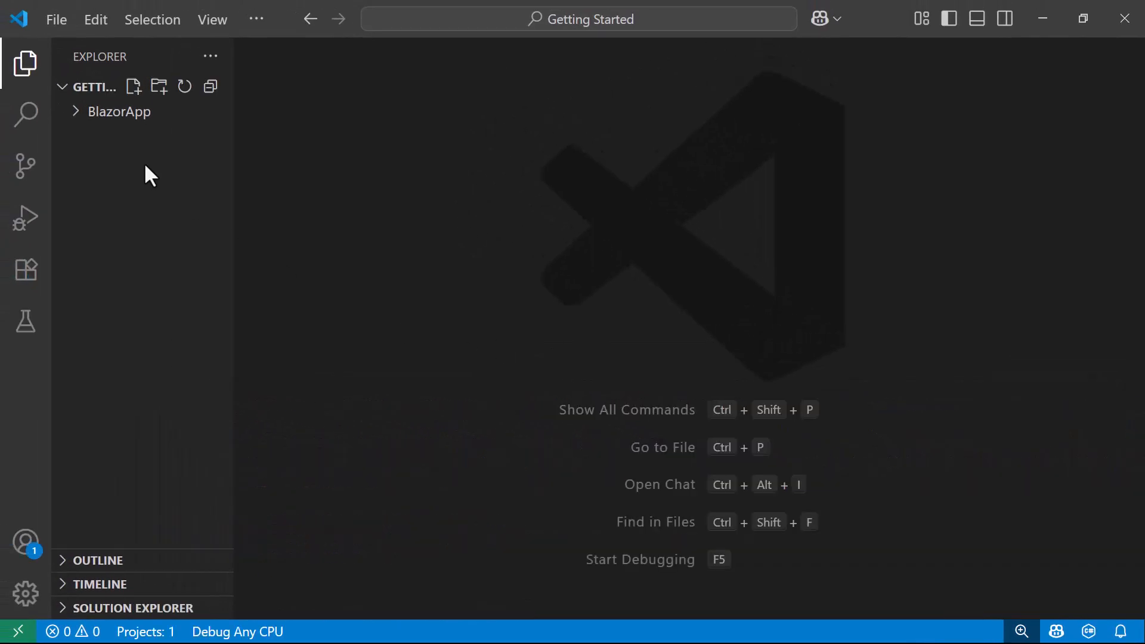
Expand the BlazorApp project, look through Program.cs, then open Components/App.razor.
double_click(130, 301)
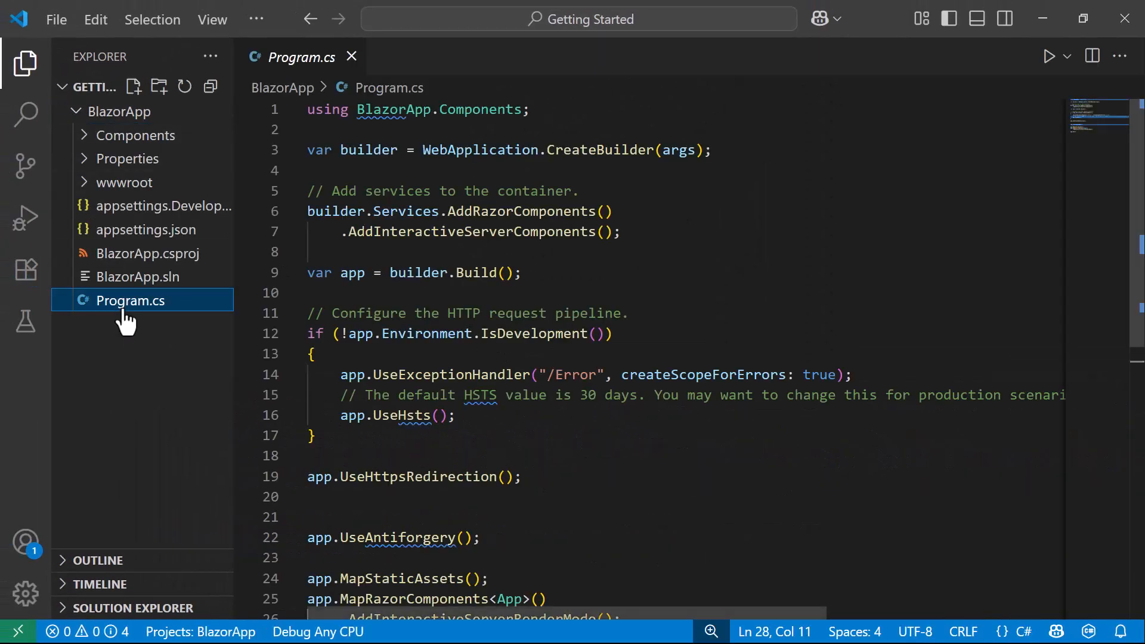
click(644, 257)
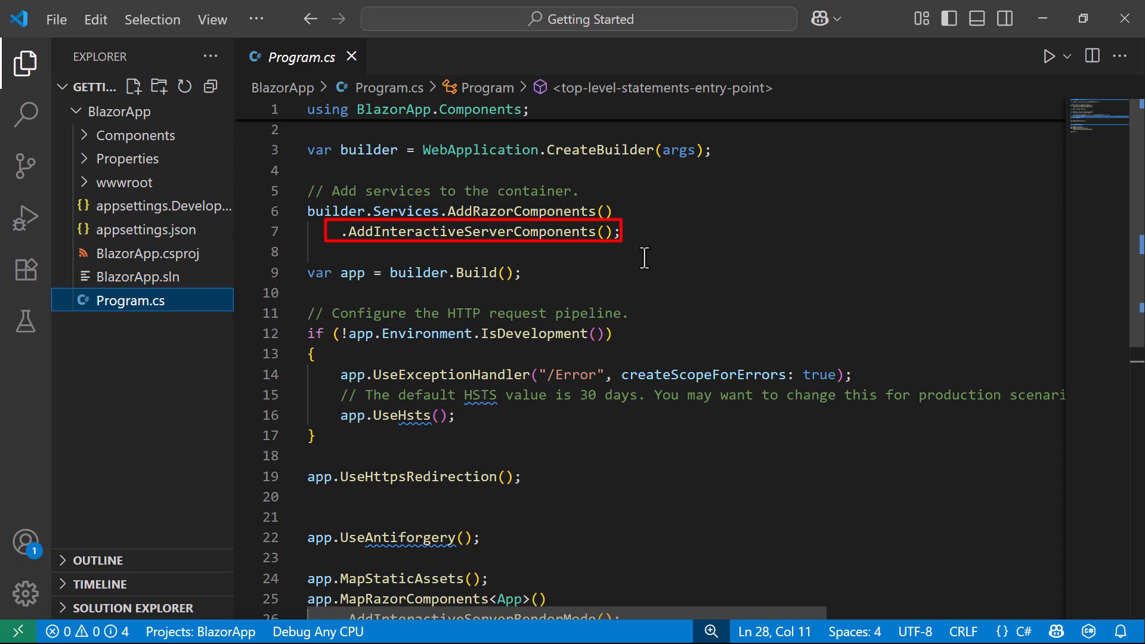
scroll(down, 3)
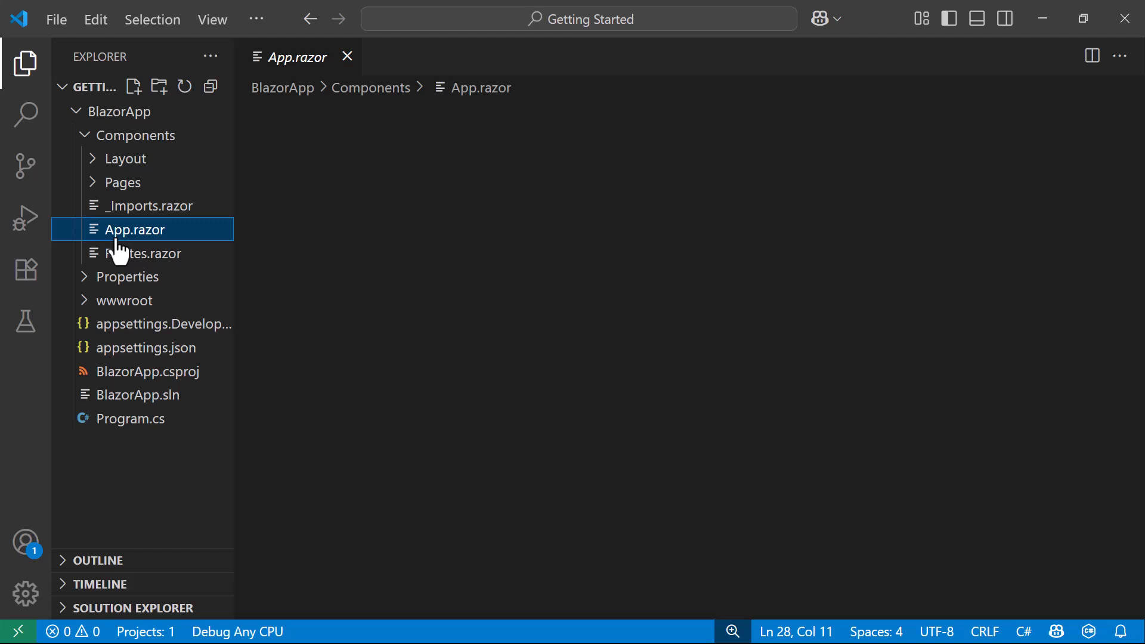
click(135, 229)
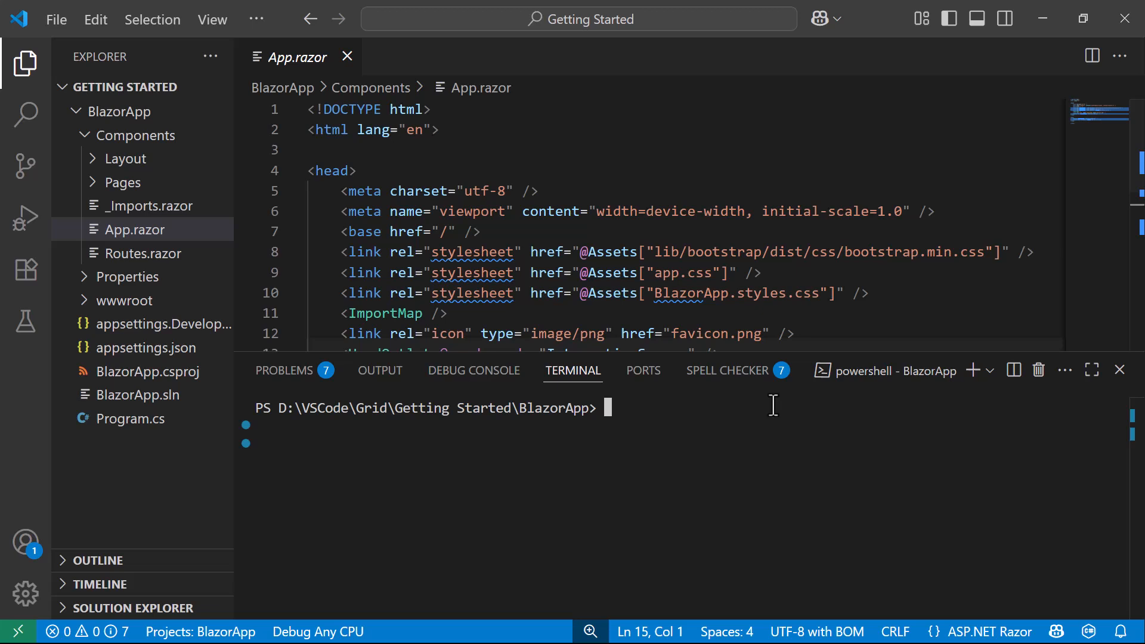
Add the Syncfusion.Blazor.Grid and Syncfusion.Blazor.Themes packages at version 30.1.37.
text(dot)
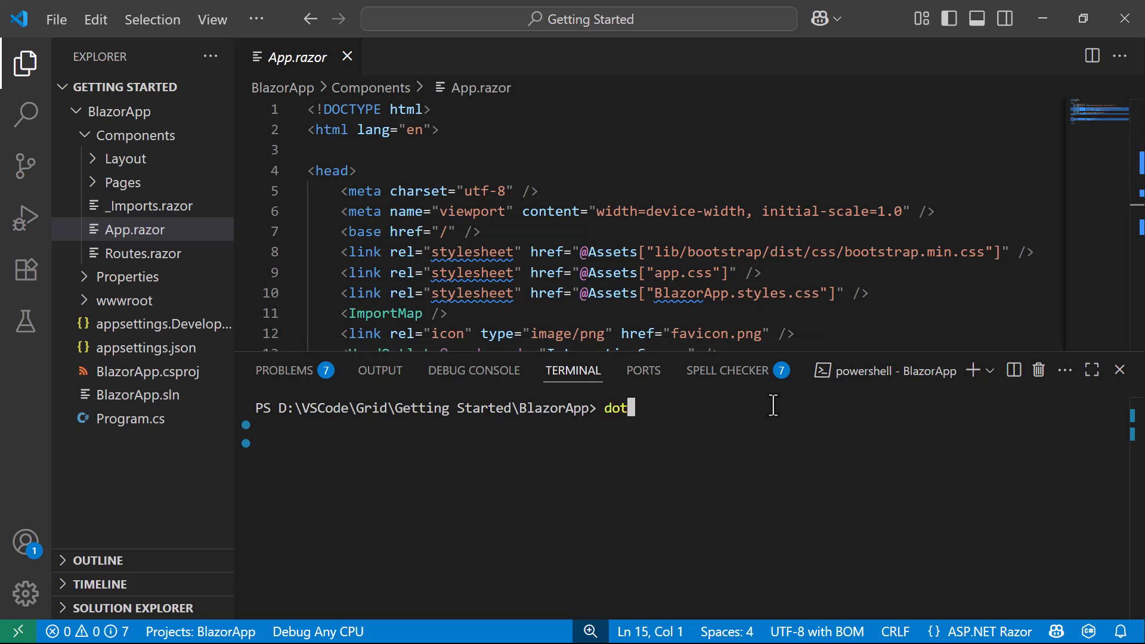
text(net add package Syncfusion.Blazor.Grid -v 30.1.37)
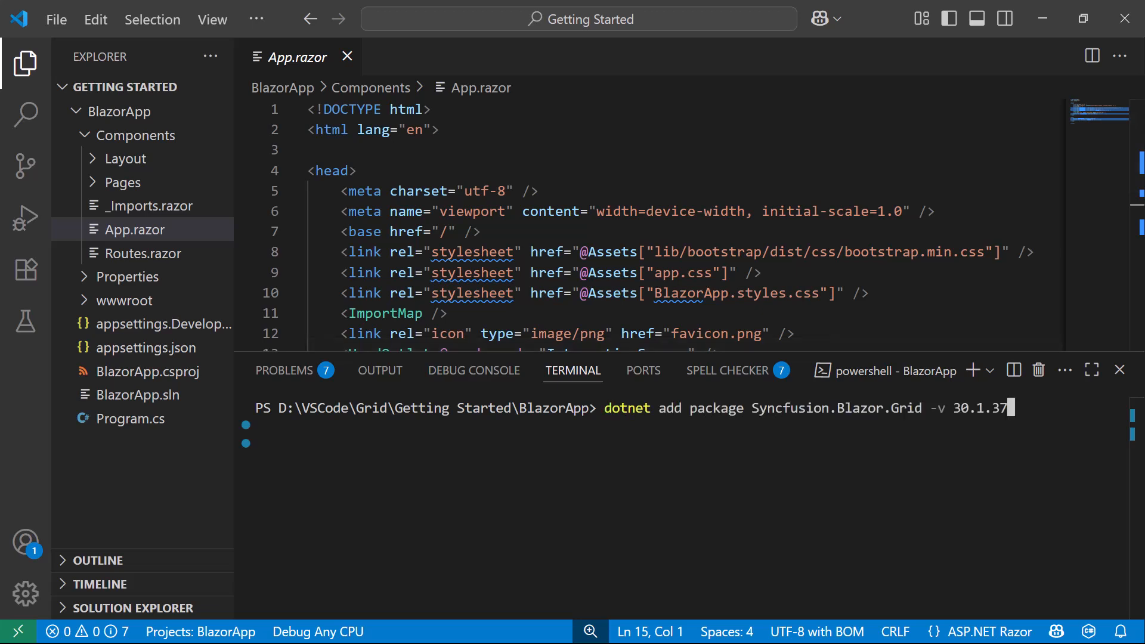
key(Enter)
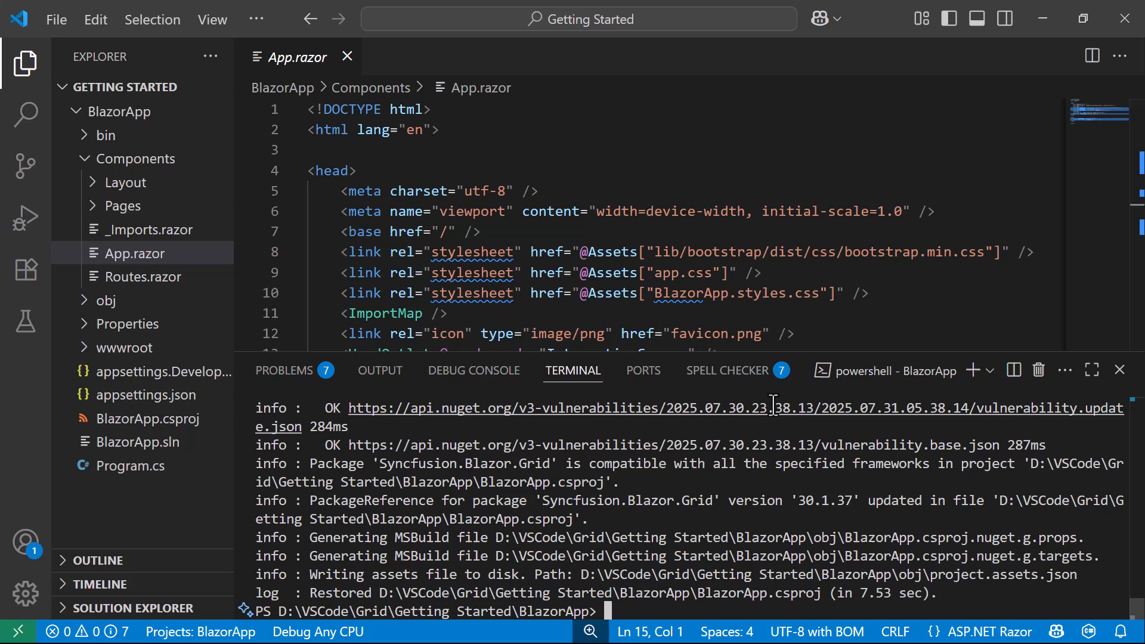
text(dotnet)
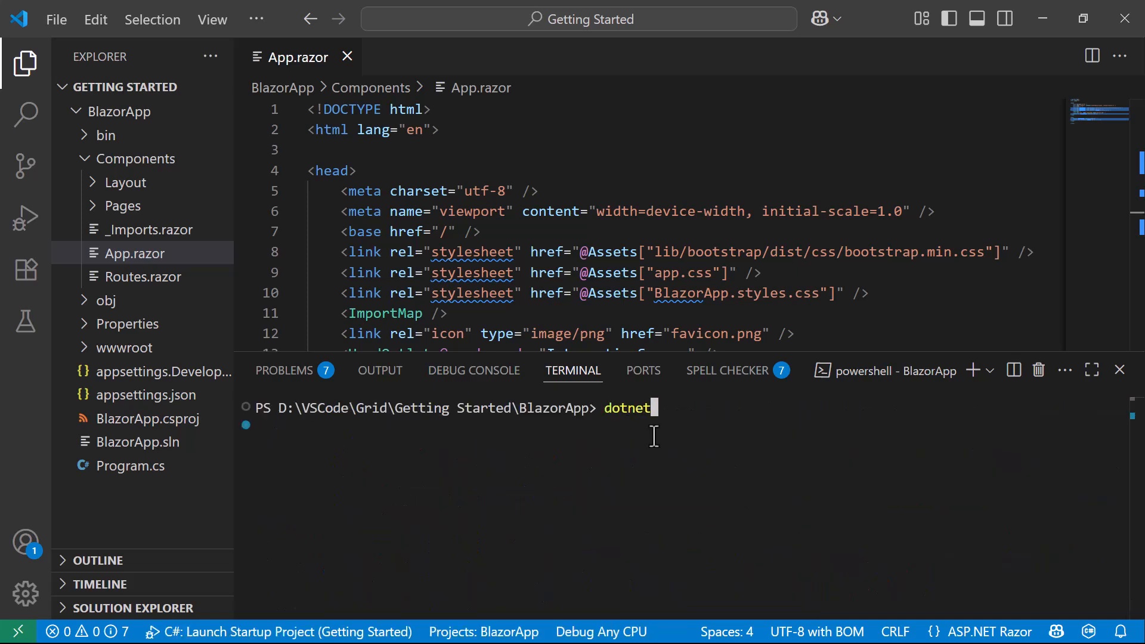
text(add package Syncfusion.Blazor.Themes -v 30.1.37)
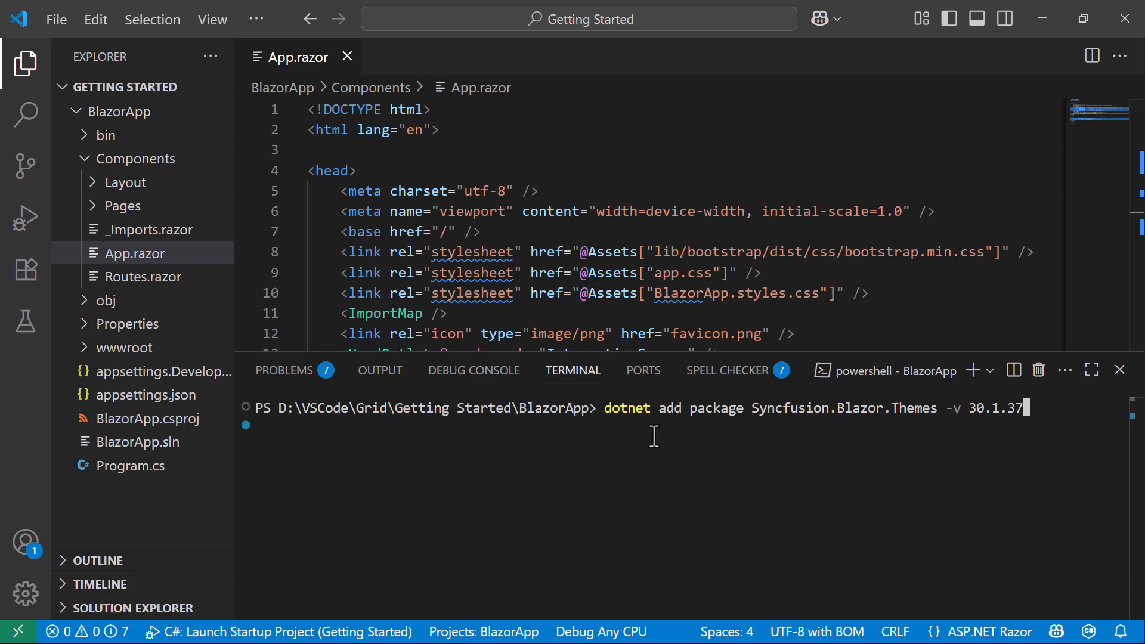
key(Enter)
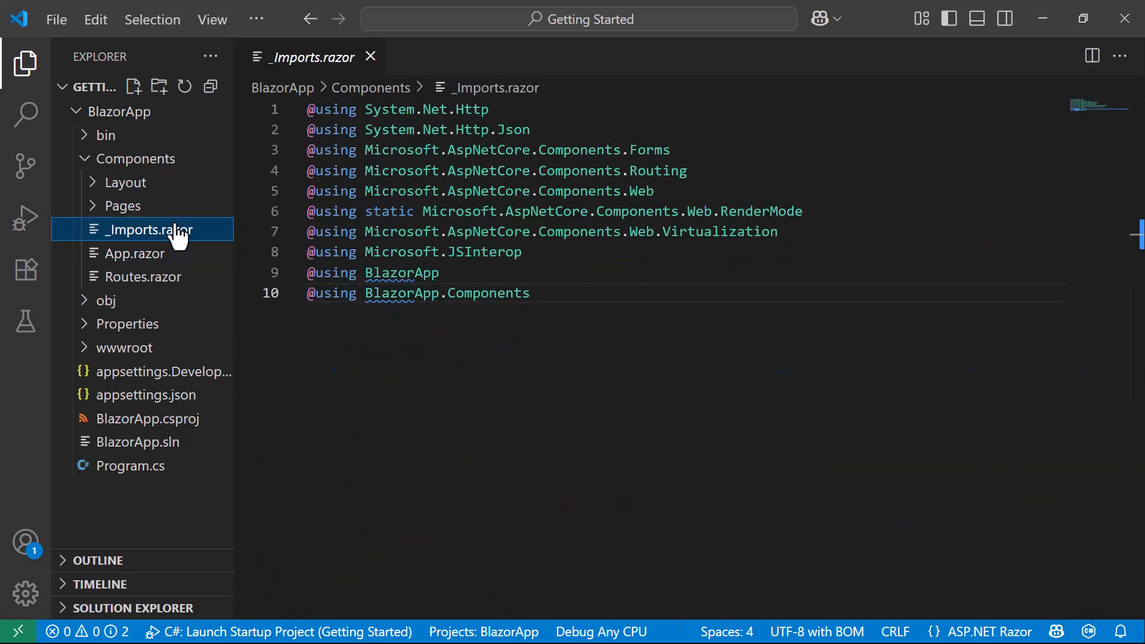
text(@using BlazorApp.Services)
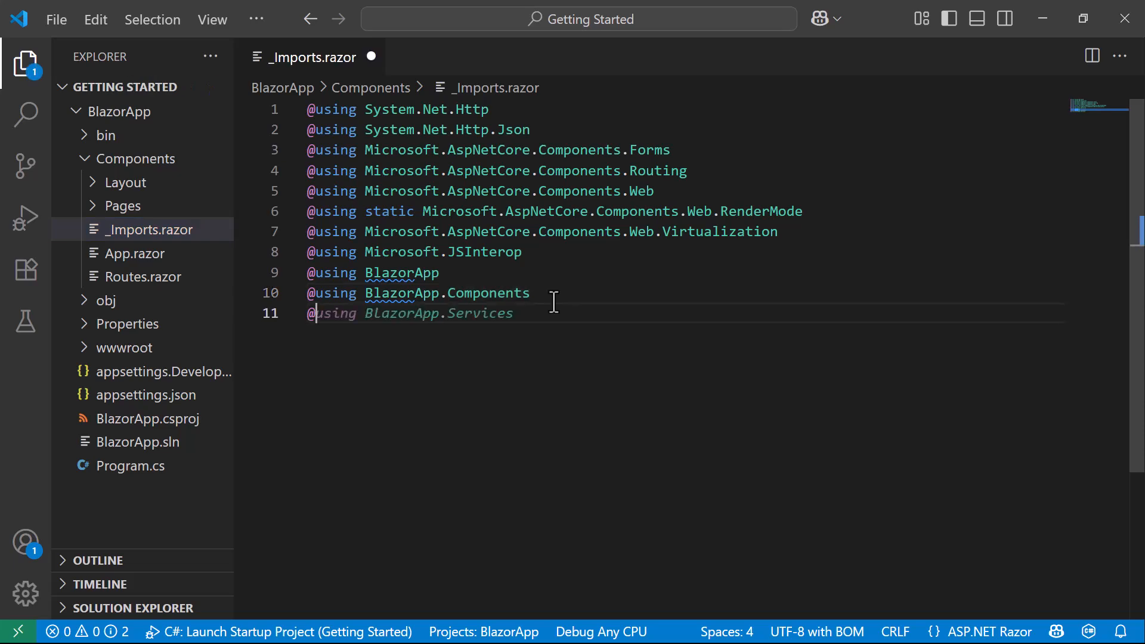
text(Sy)
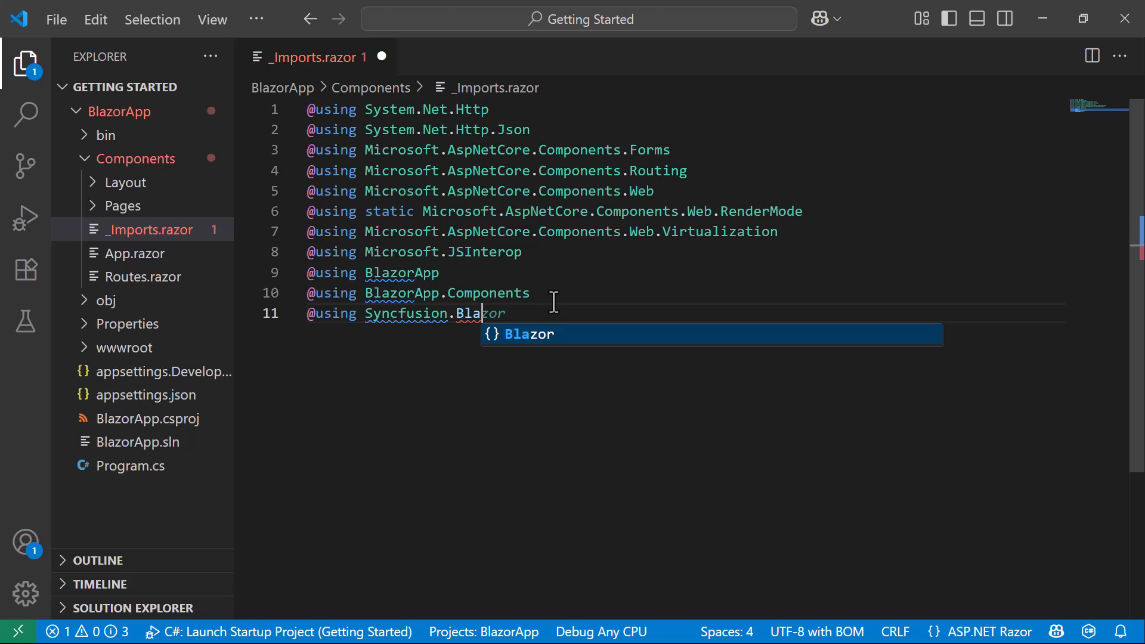
text(.Grids)
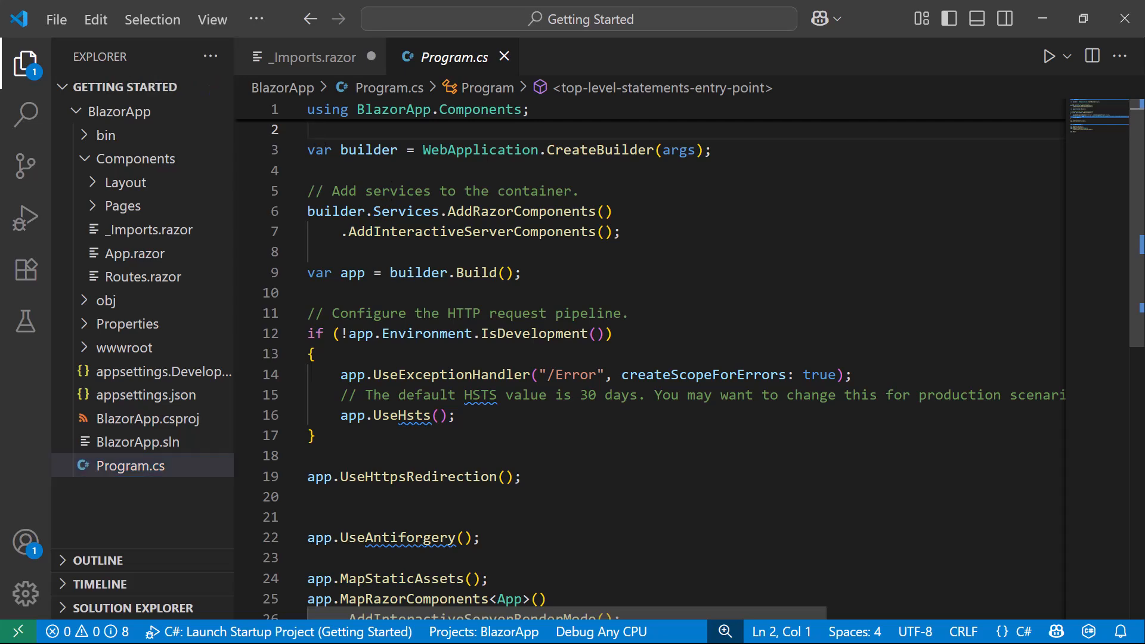
In Program.cs add the Syncfusion.Blazor using and register builder.Services.AddSyncfusionBlazor().
text(using S)
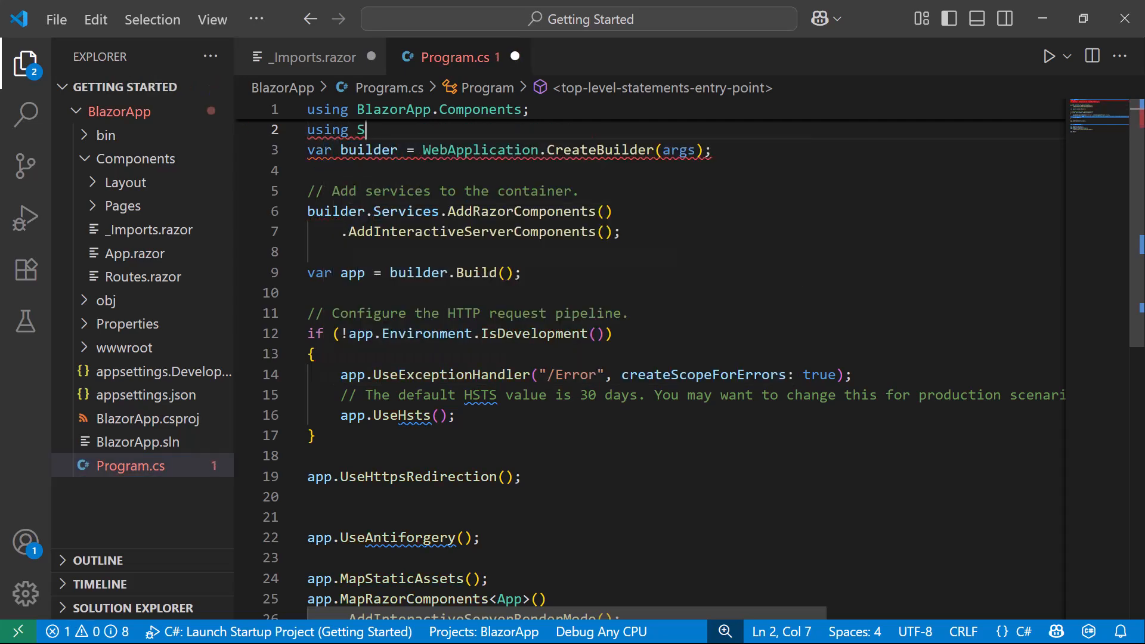
text(Syncfusion.Blazor.Server;)
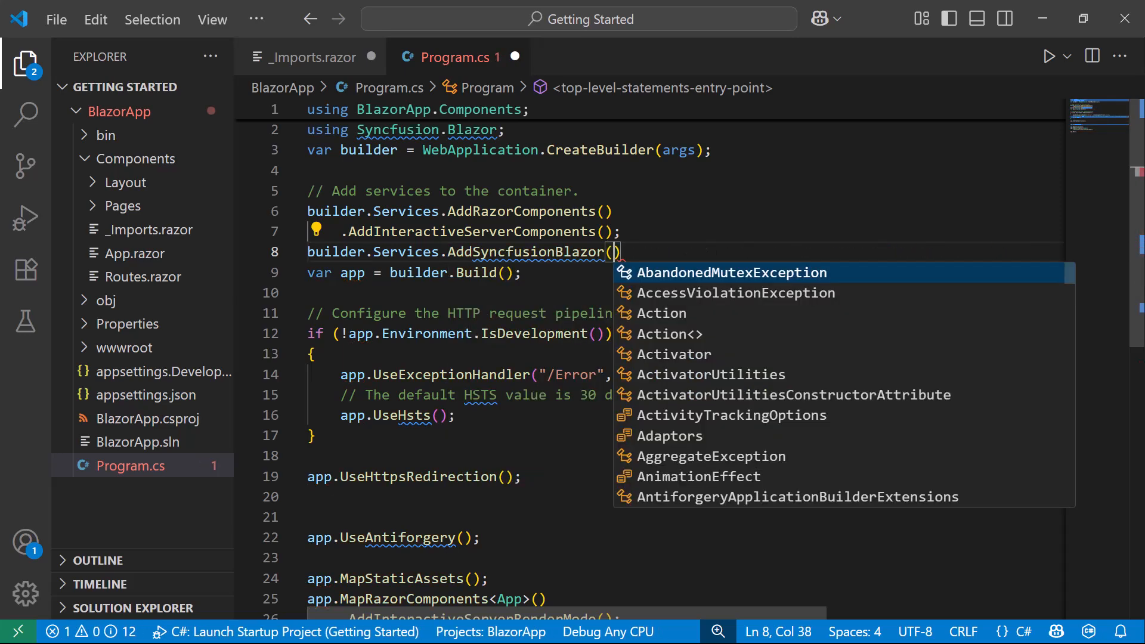
text(;)
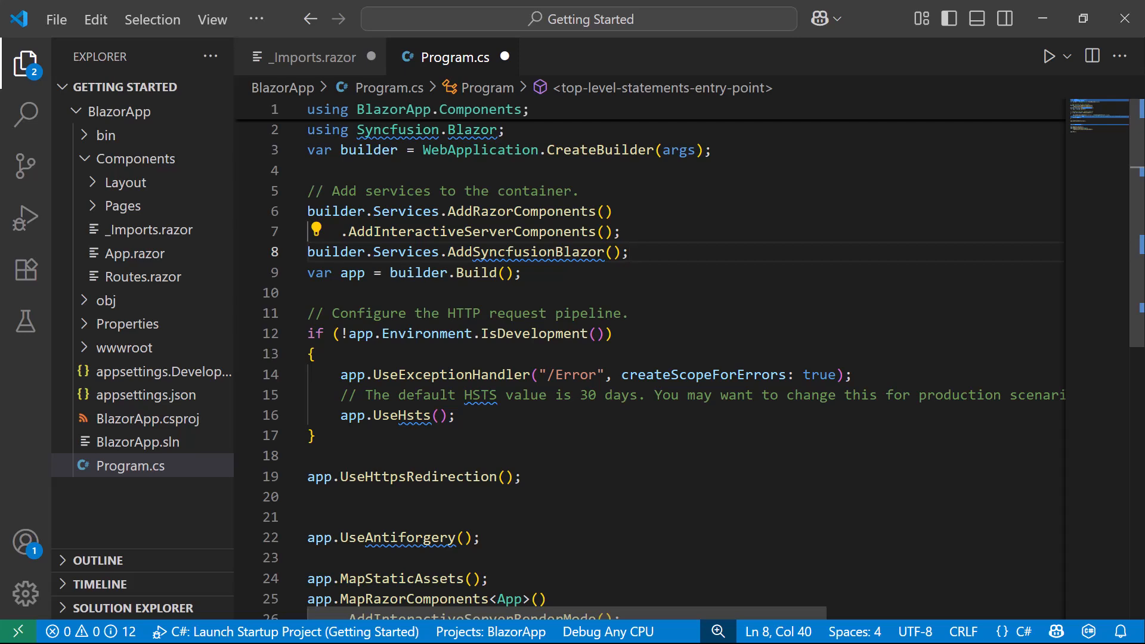
click(135, 253)
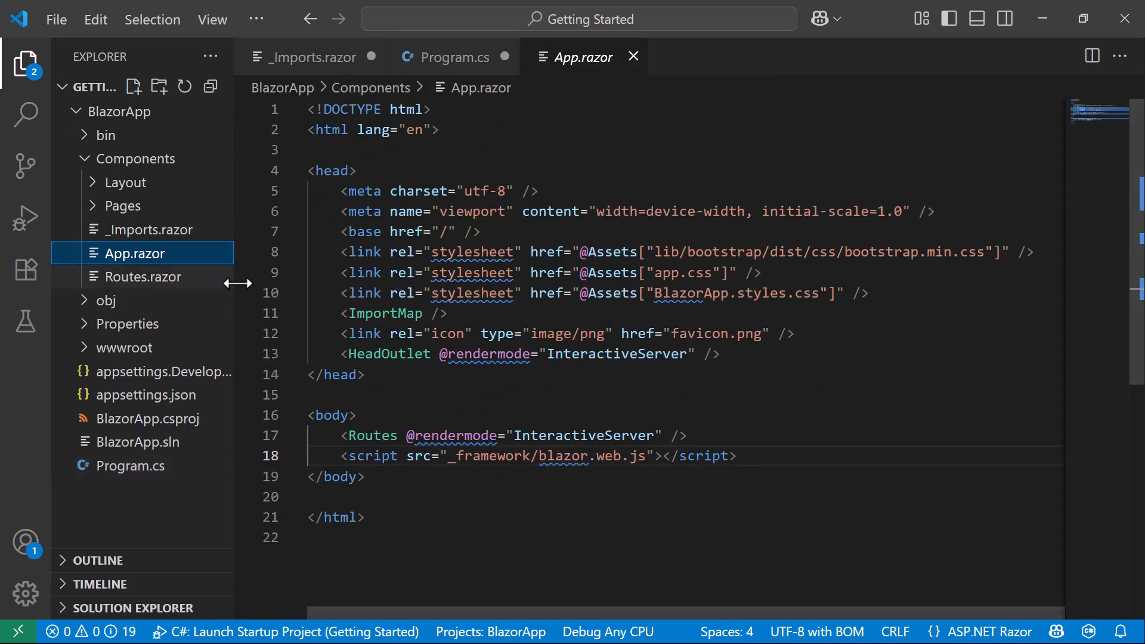
Link the Syncfusion bootstrap5.css theme stylesheet in App.razor's head.
text(<link href="_content/Syncfusion.Blazor.Themes/bootstrap5.css" rel="stylesheet" />)
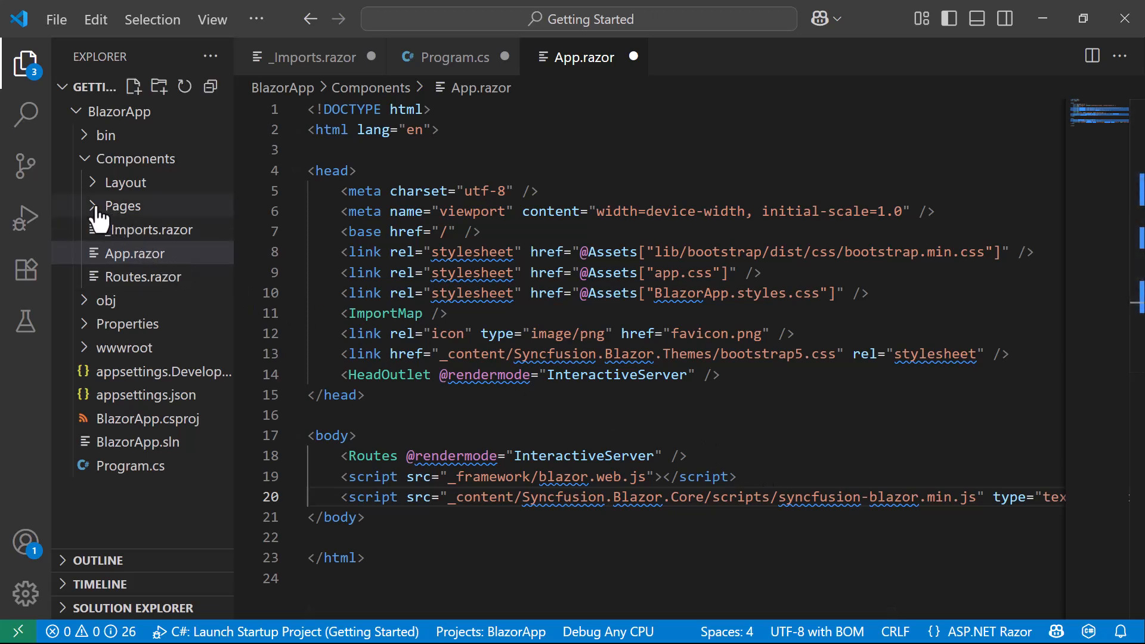
click(123, 206)
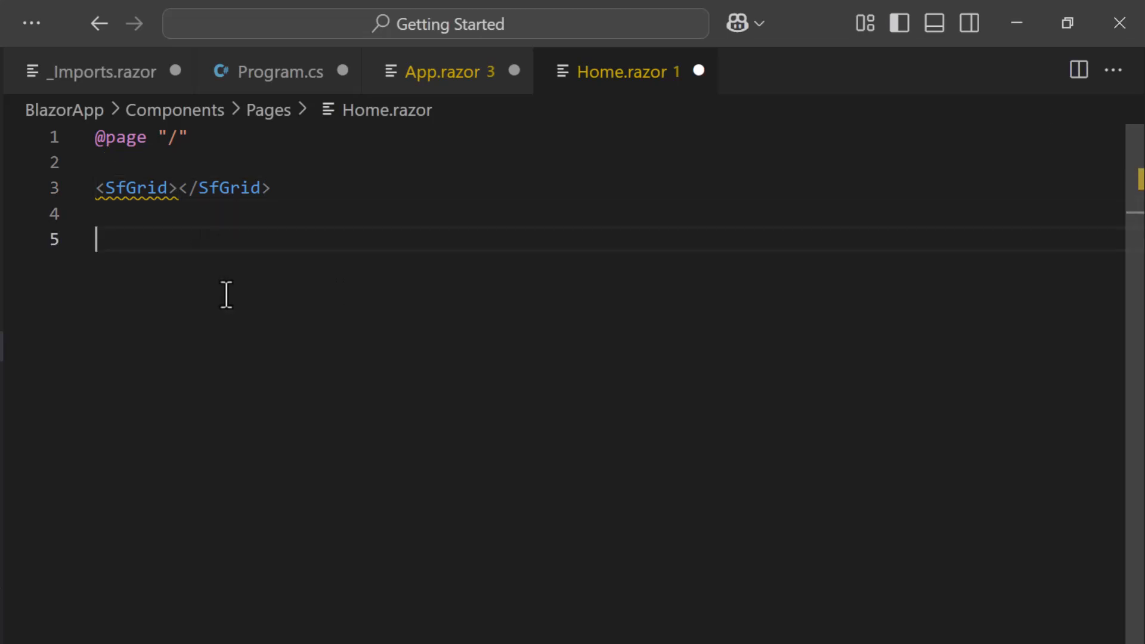
text(@code{})
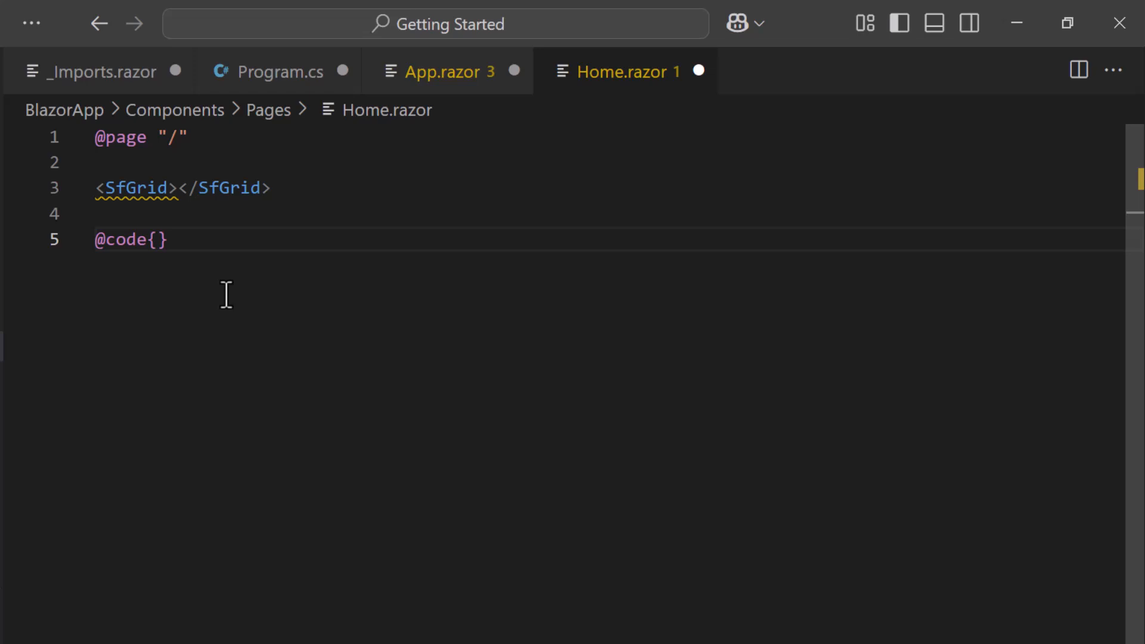
key(Enter)
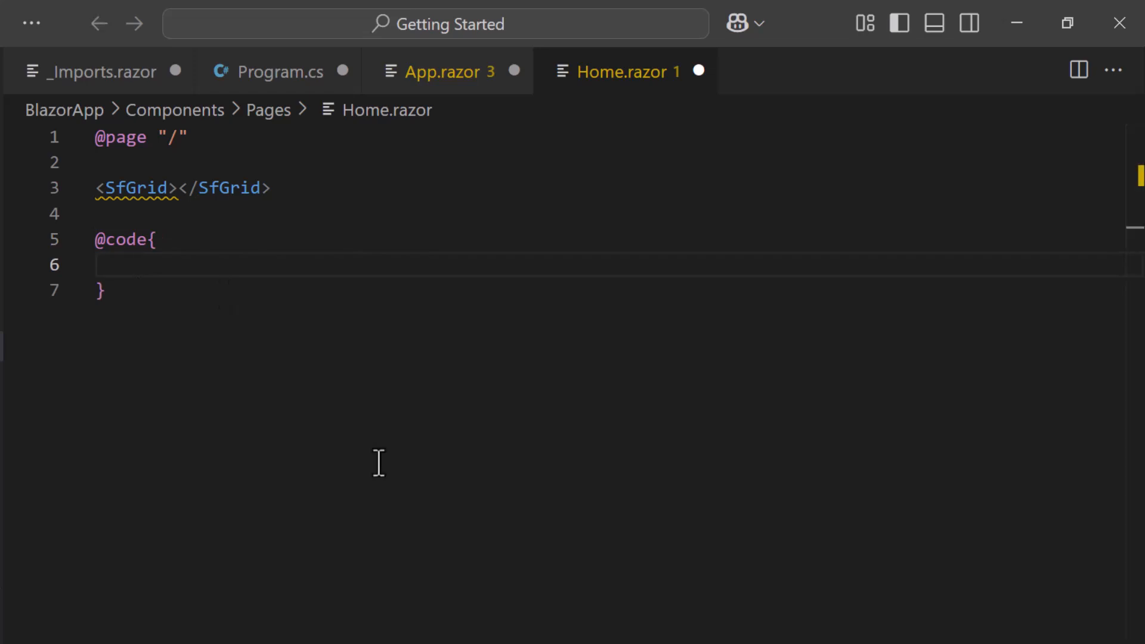
text(public class Order{)
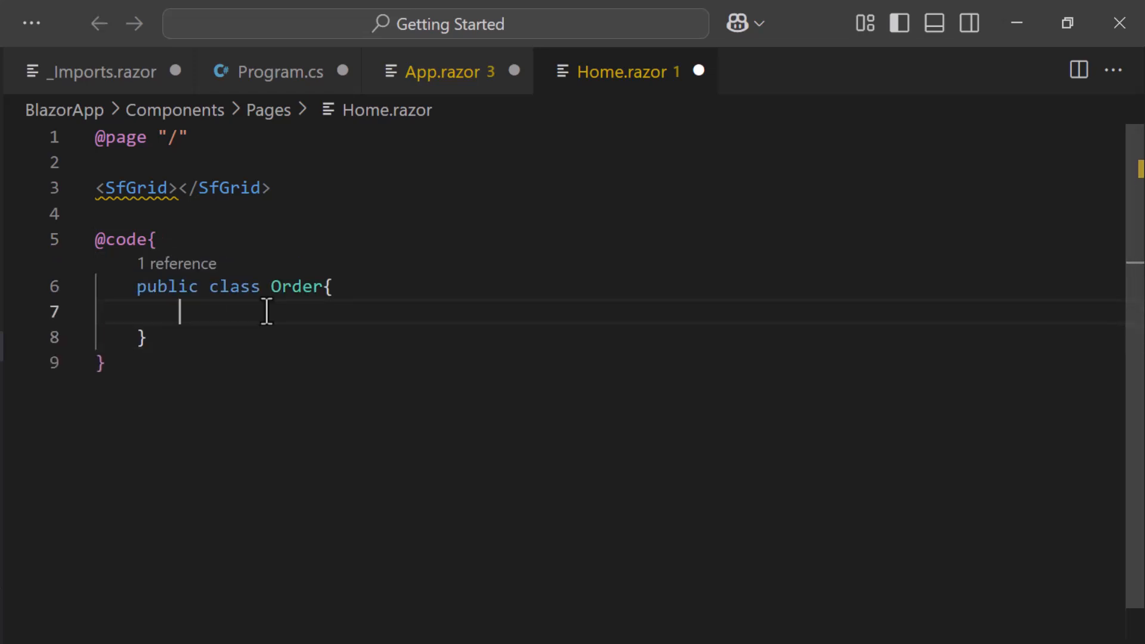
text(public int? OrderID { get; set; })
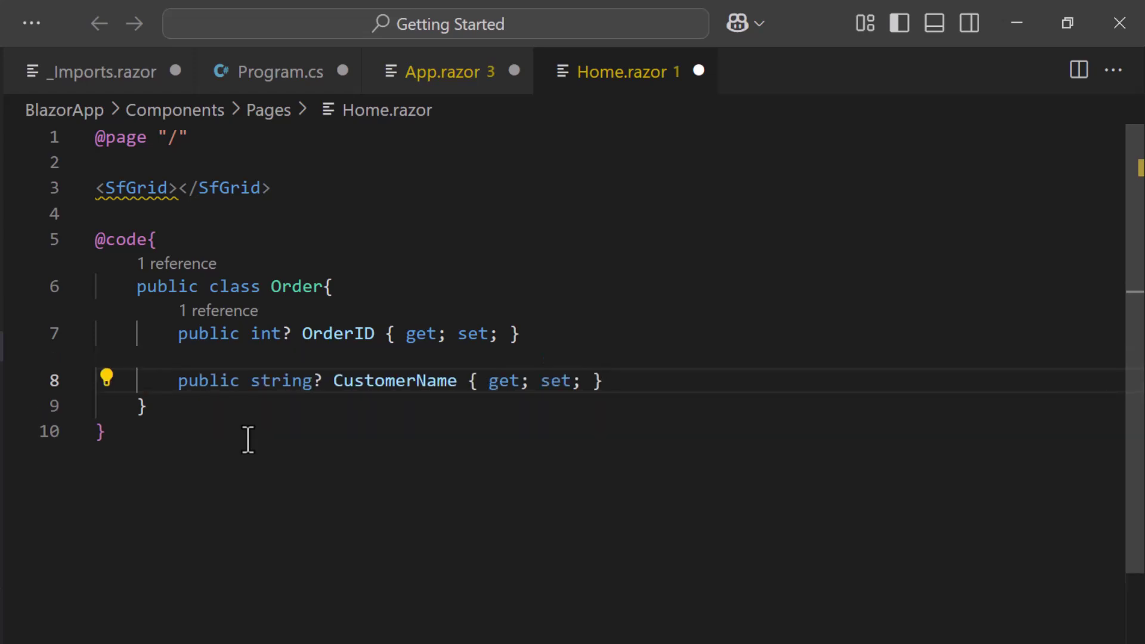
text(public DateTime? OrderDate { get; set; })
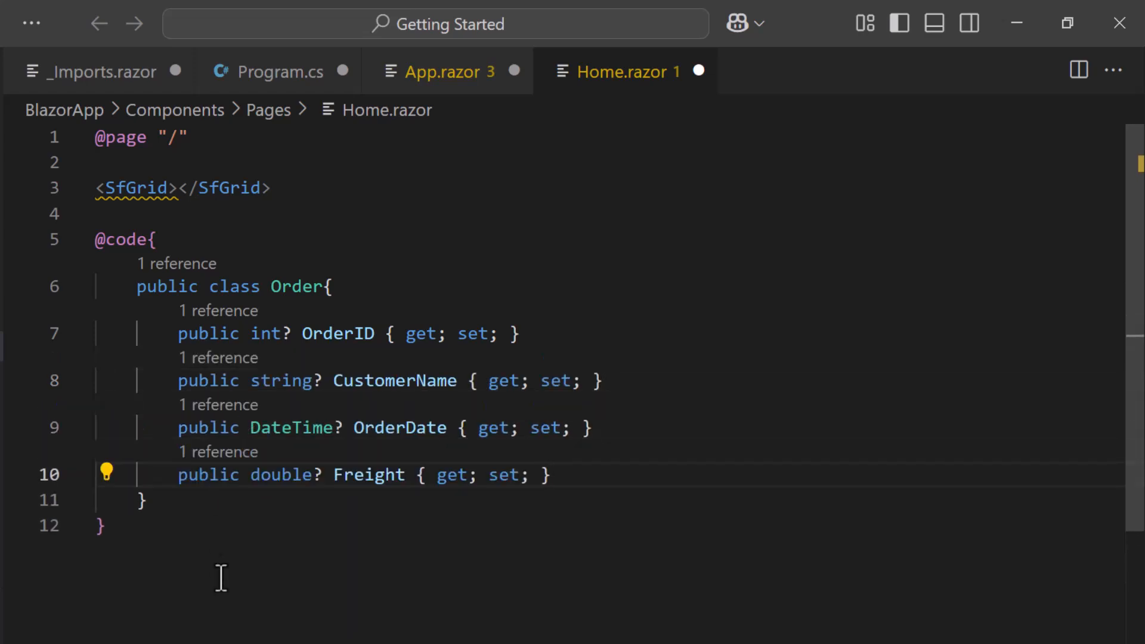
key(Enter)
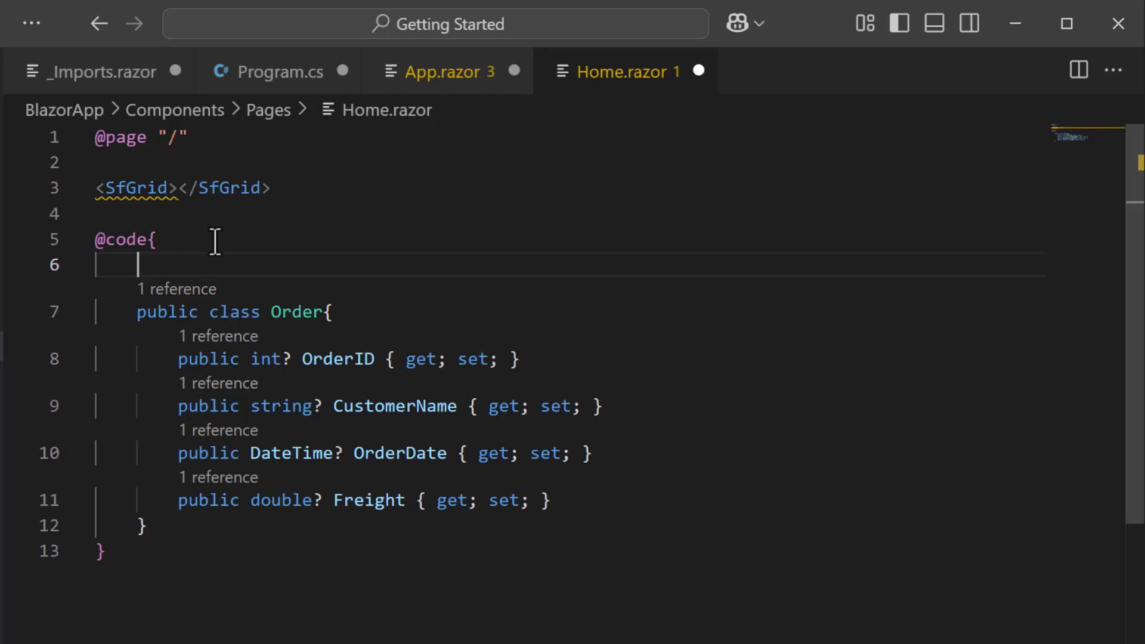
Add a List<Order> Orders property and OnInitialized filling it with 75 sample orders via Enumerable.Range.
text(public List<Order>? Orders { get; set; })
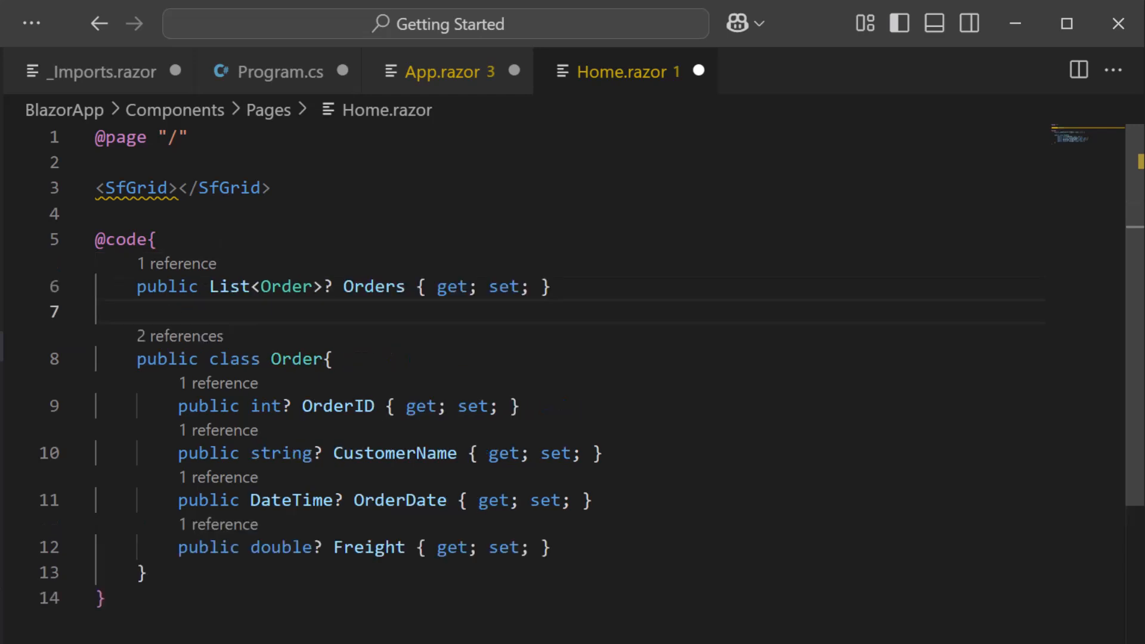
text(protected override void OnInitialized(){)
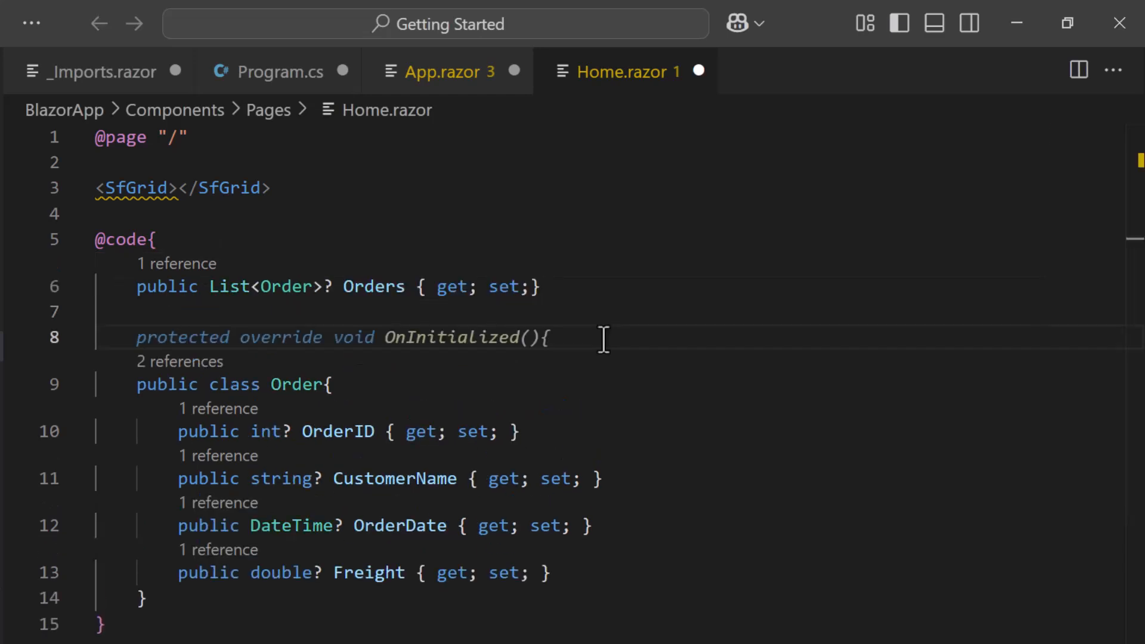
text(Orders = Enumerable.Range(1, 75).Select(x => new Order {)
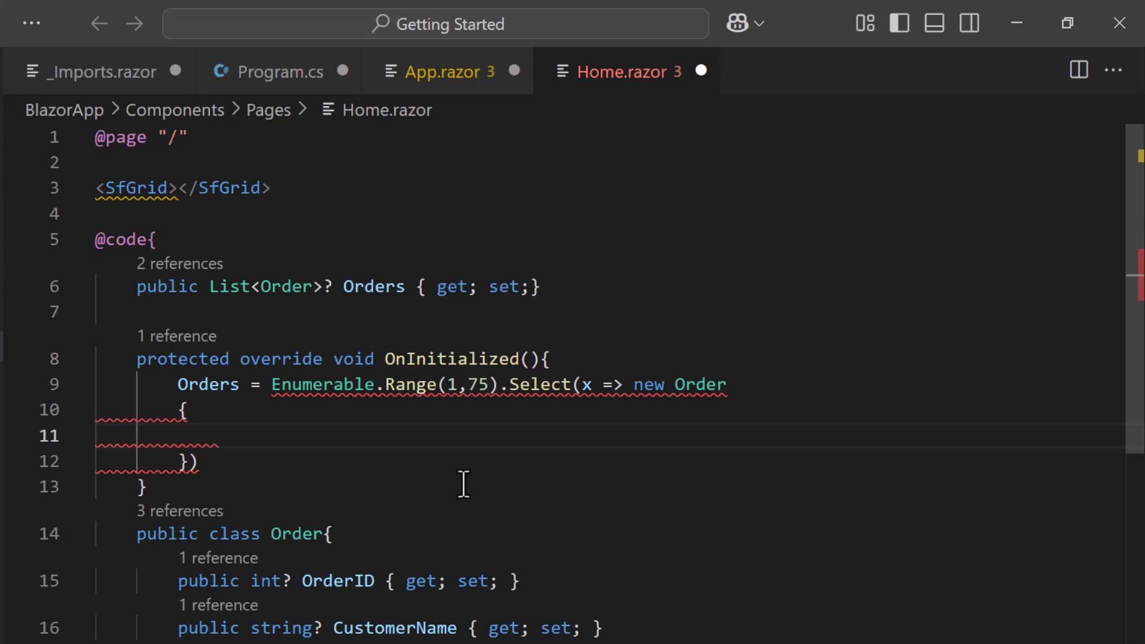
text(OrderID = 1000 + x,)
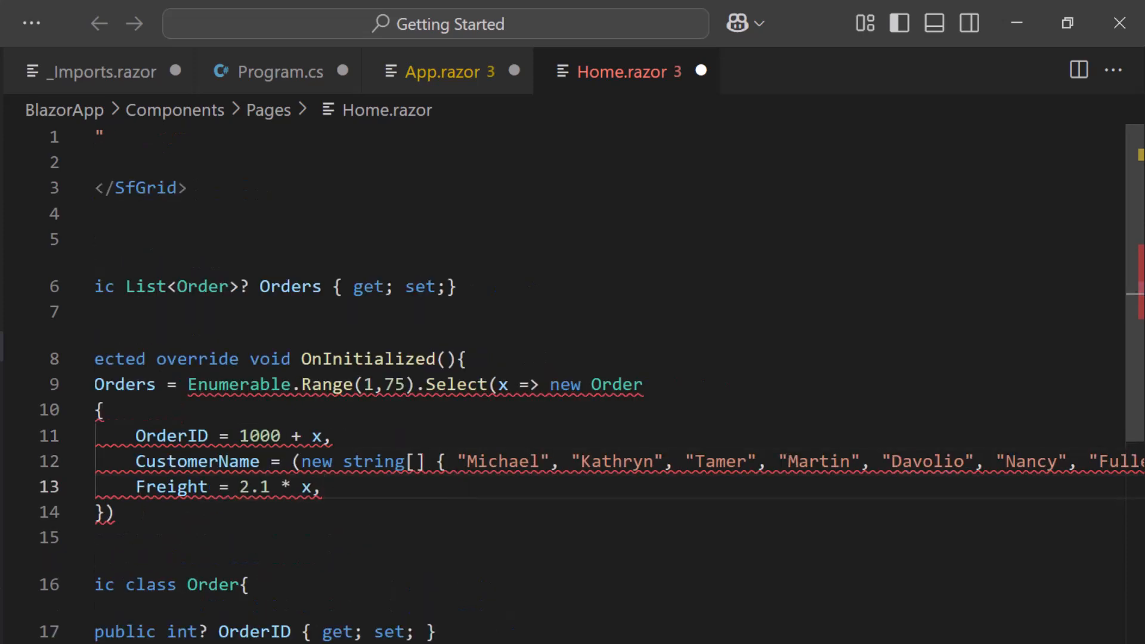
text(OrderDate = DateTime.Now.AddDays(-x),)
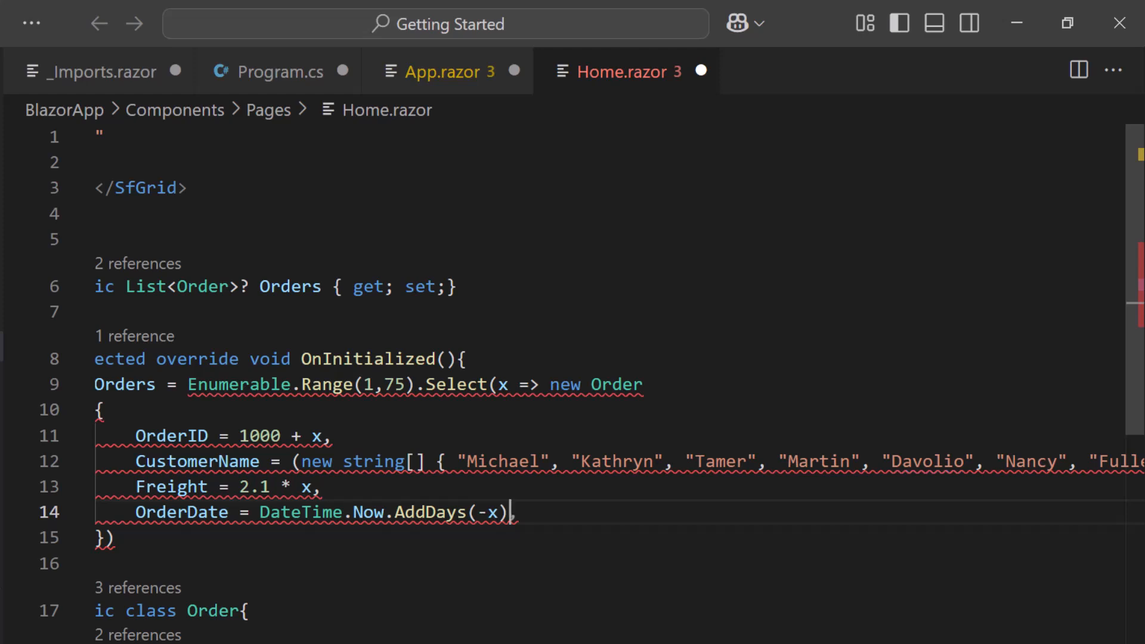
text(.ToList();)
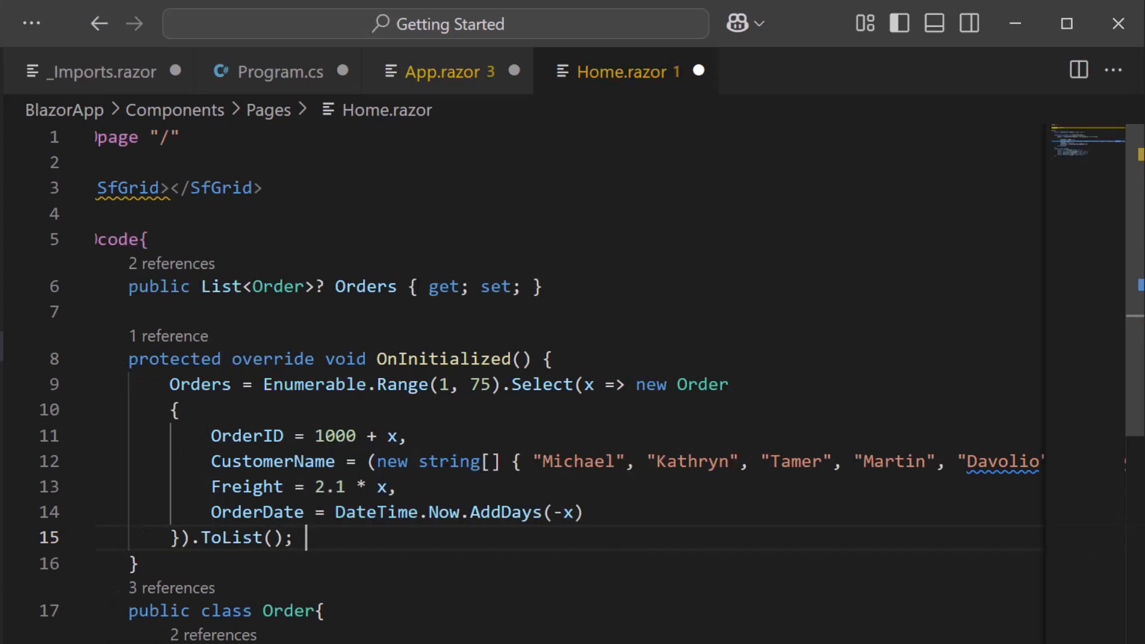
text(DataSource="@Orders)
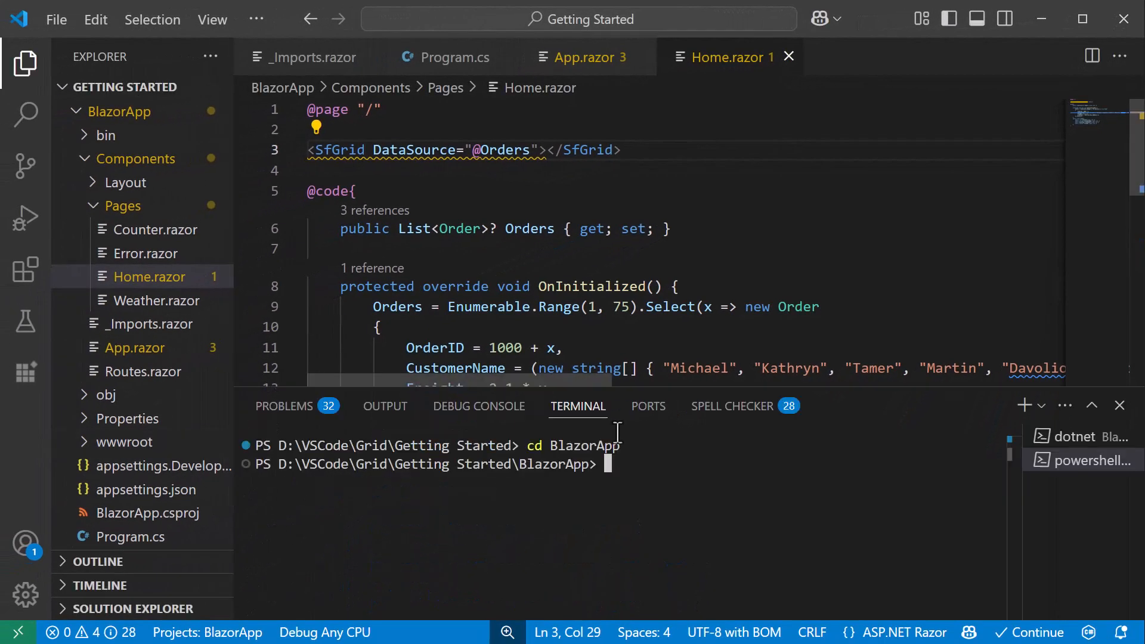
Run the app with dotnet so the grid of sample orders appears in the browser.
text(d)
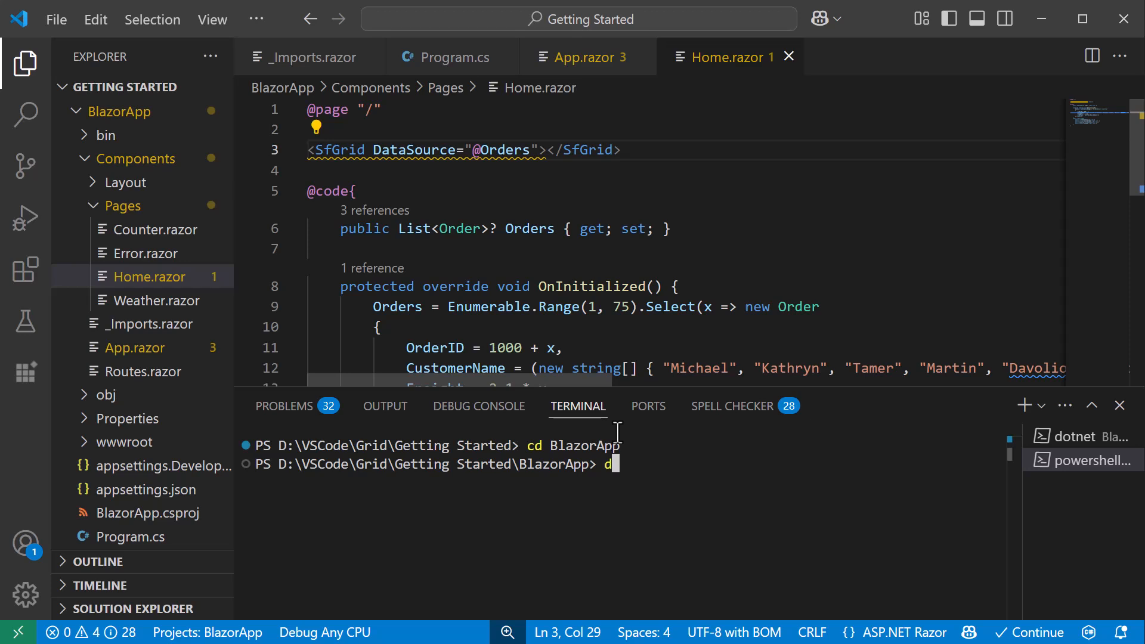
text(otnet)
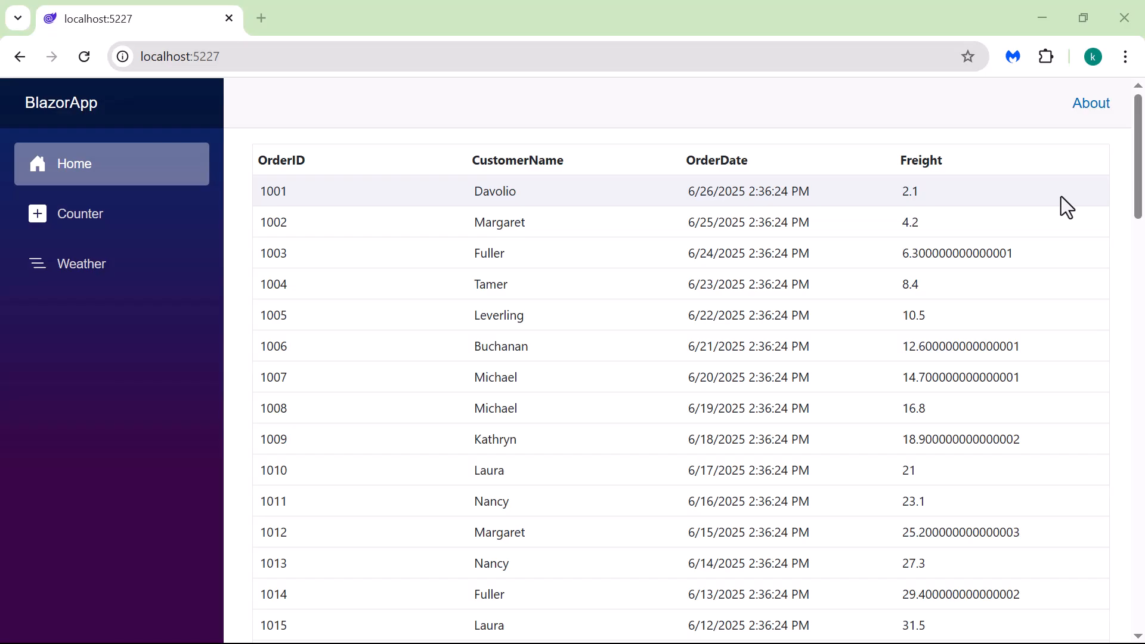
scroll(down, 3)
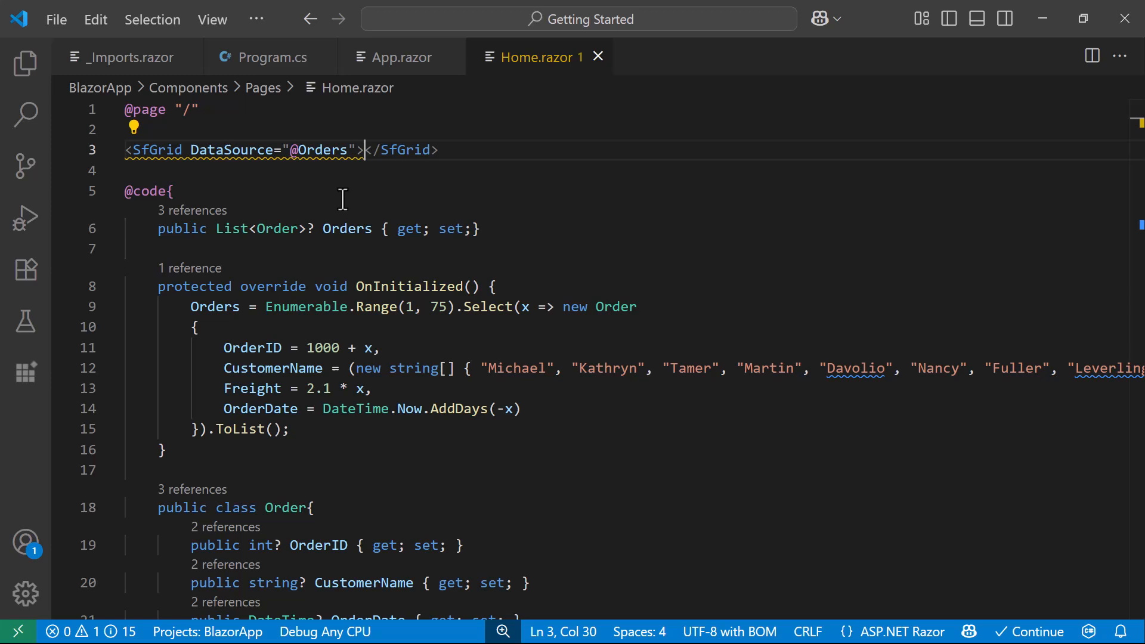
Define GridColumns in SfGrid with a GridColumn Field for OrderID, CustomerName, OrderDate and Freight.
text(<Grid)
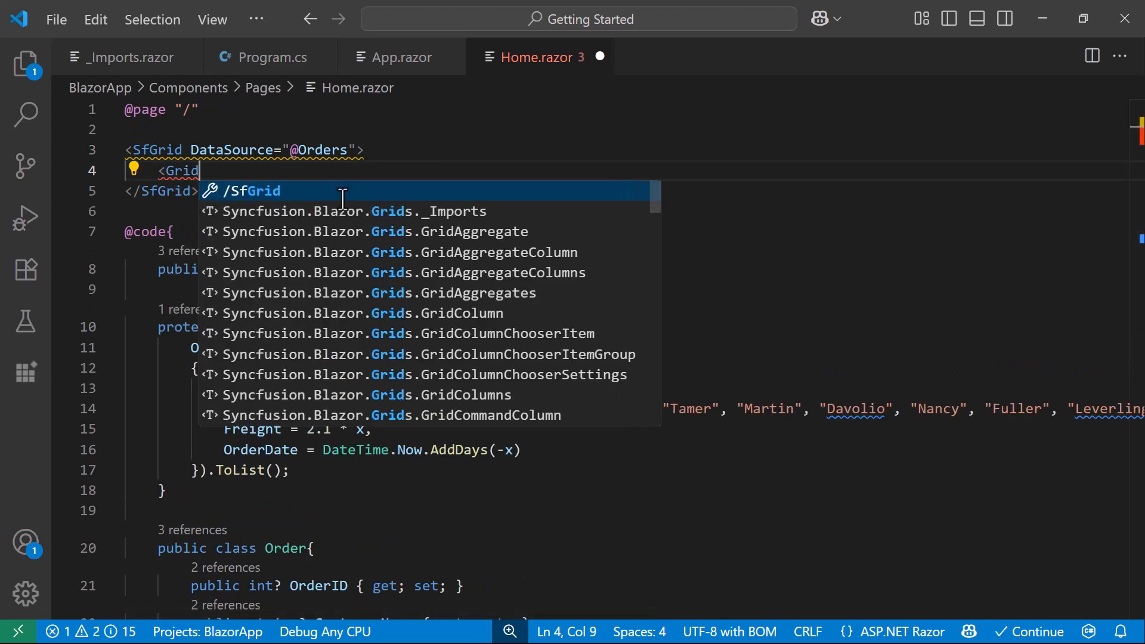
text(Columns>)
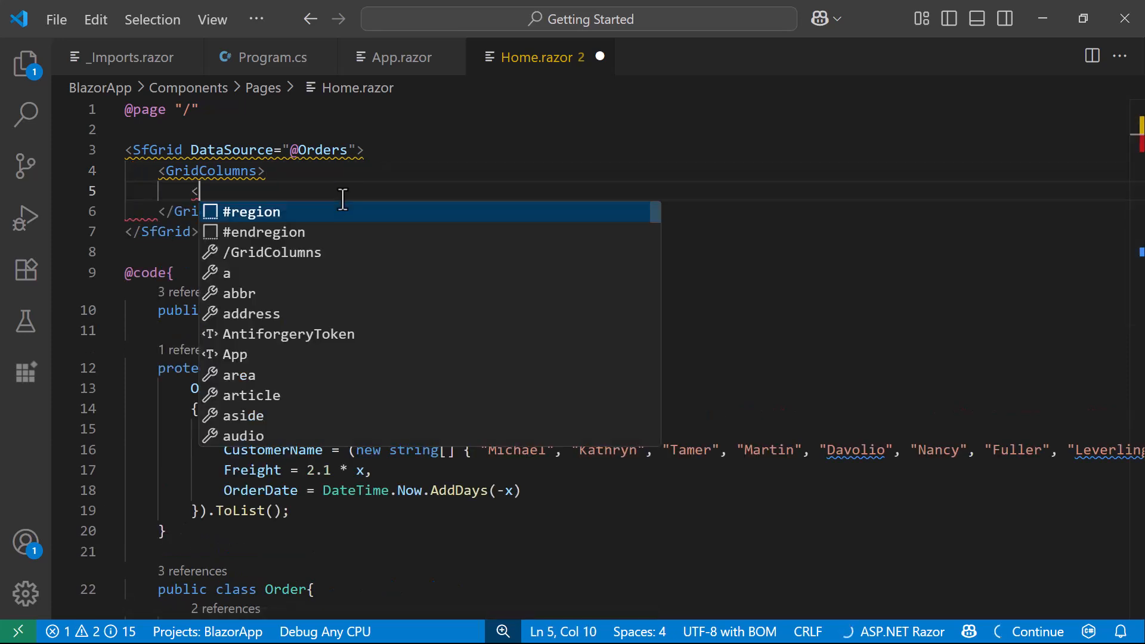
text(GridColumn></GridColumn>)
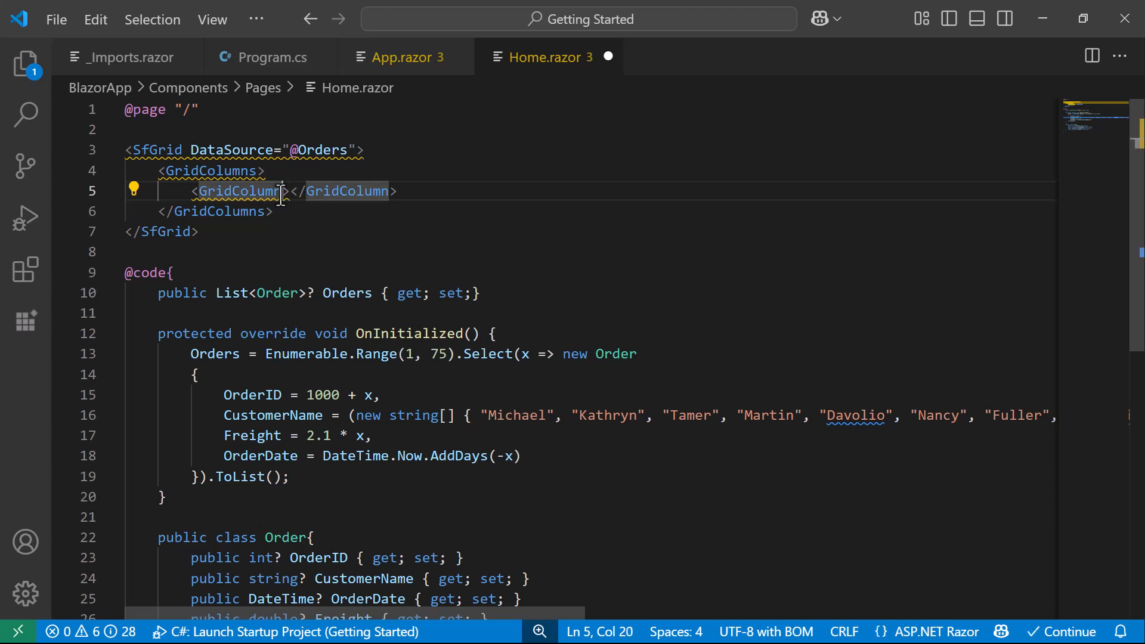
text(Field=@nameof(Order.OrderDate) HeaderText="Order Date" Text)
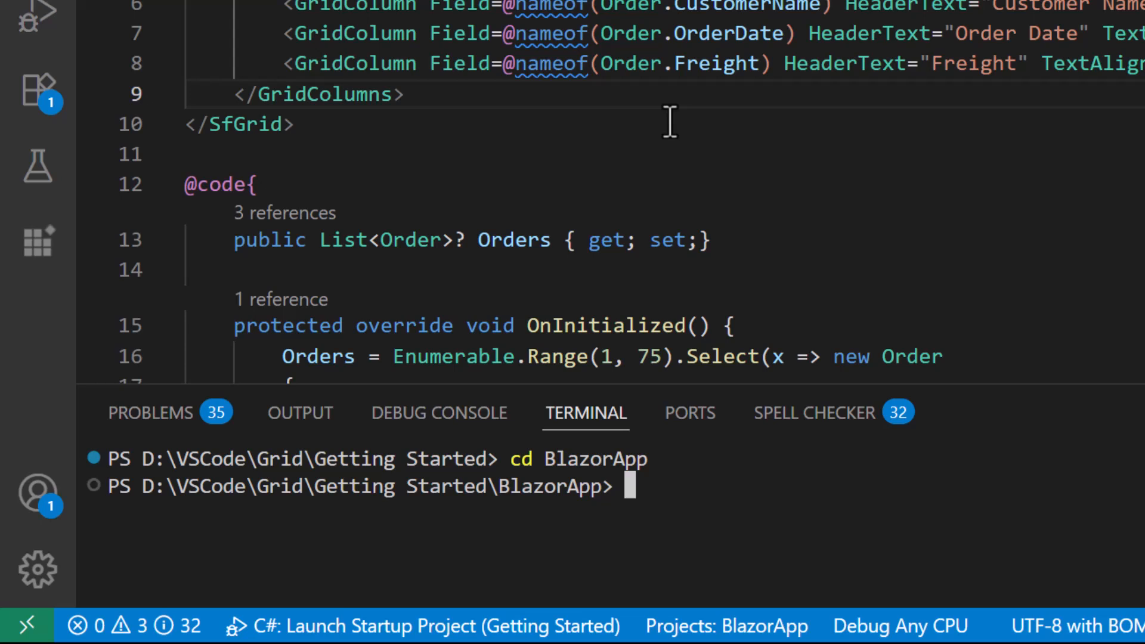
Relaunch the app with dotnet watch run to see the four column headers in the browser.
text(dot)
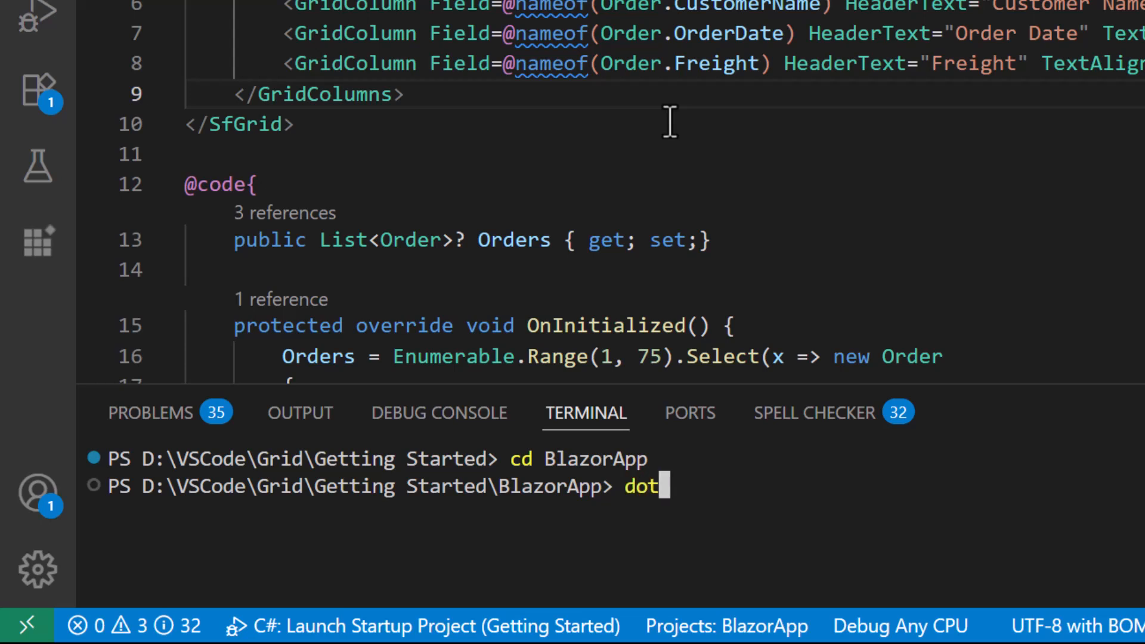
text(net watch run)
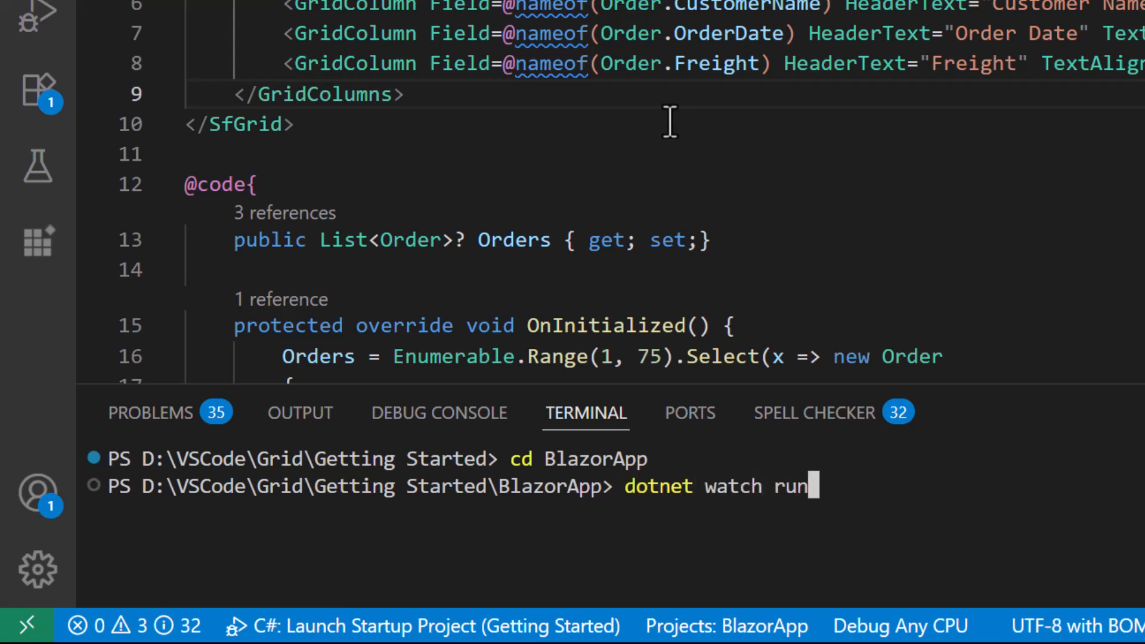
key(Enter)
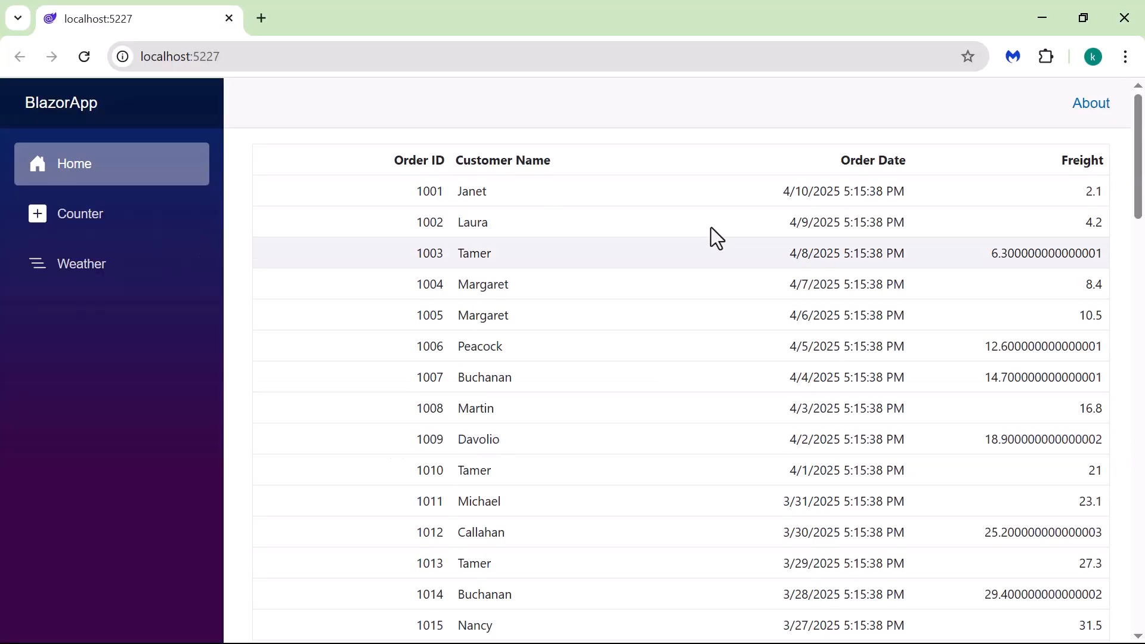
mouse_move(760, 224)
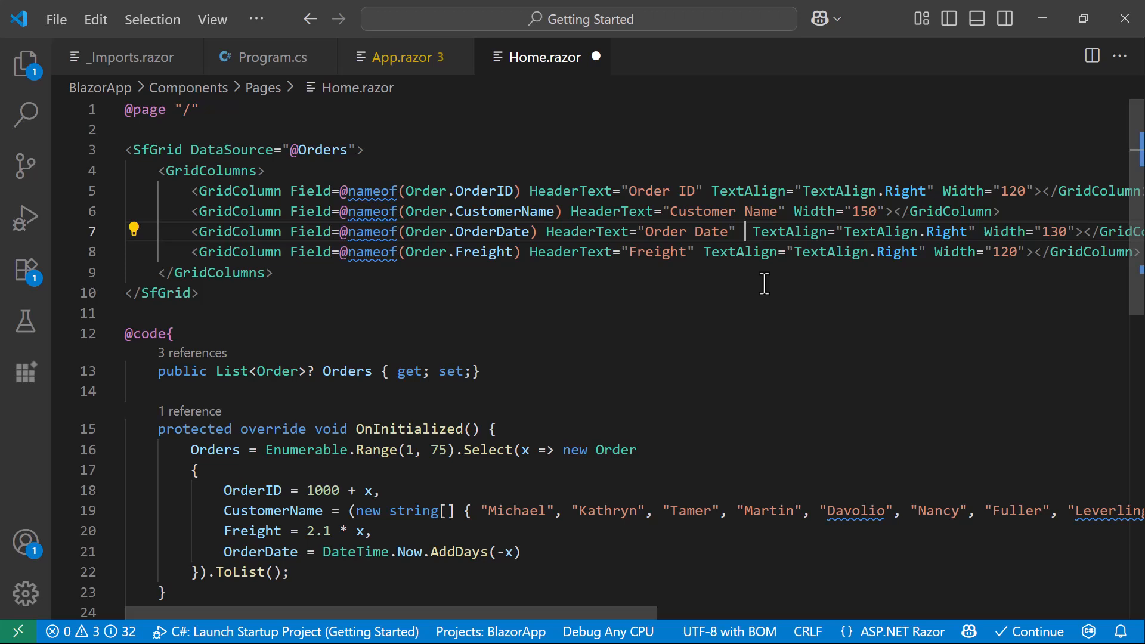
Give OrderDate Format="d" with Type ColumnType.Date and Freight Format="C2".
text(Format="d")
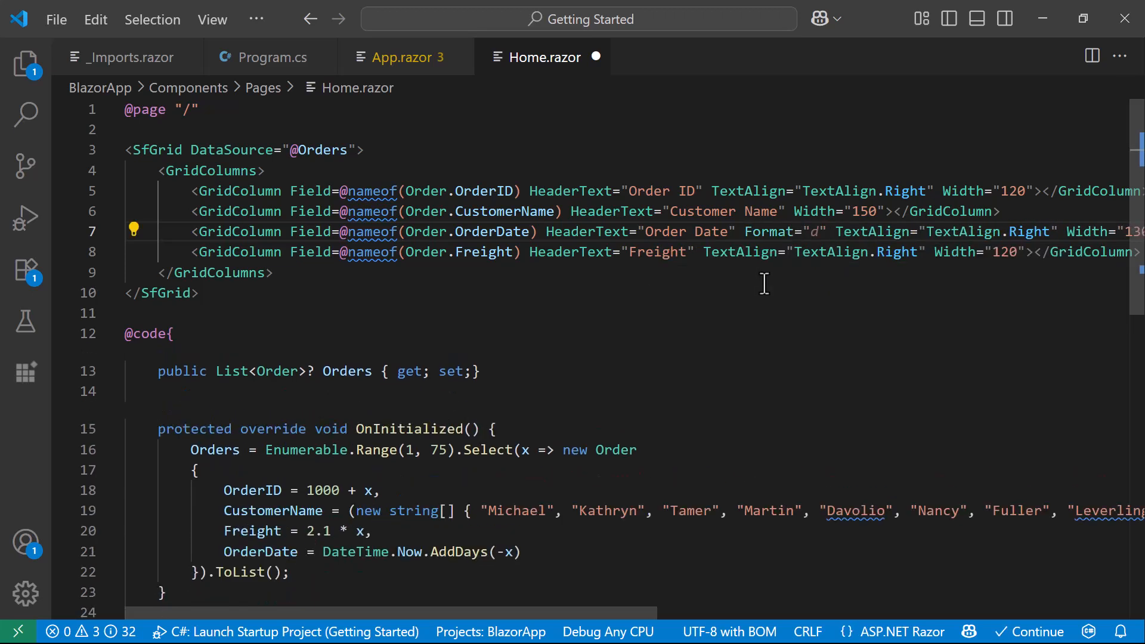
text(t)
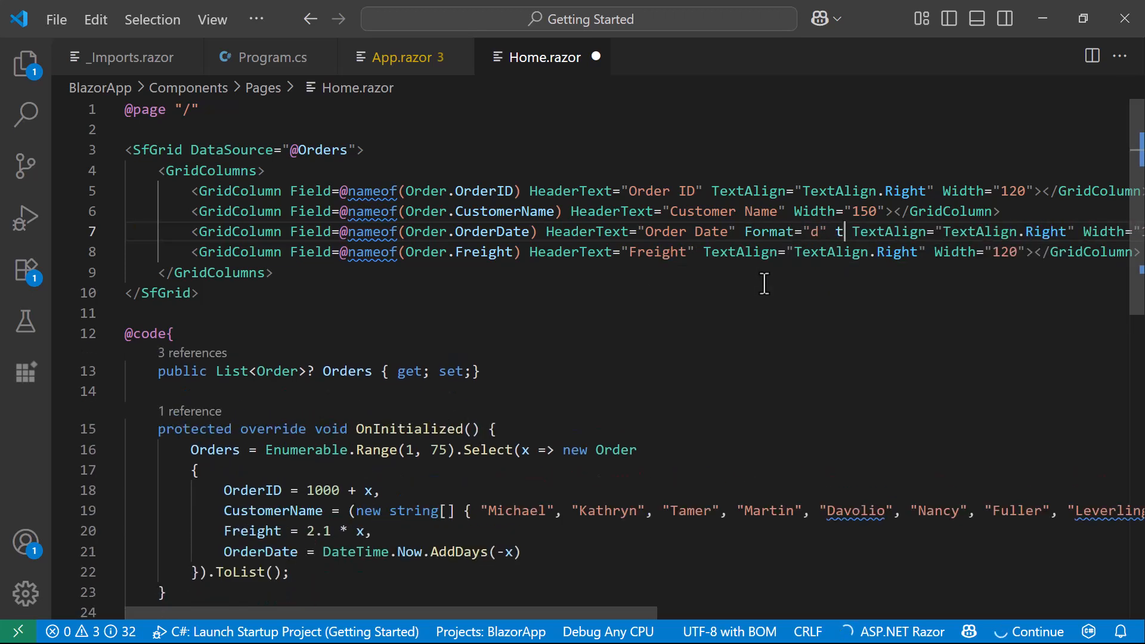
text(ype="ColumnType.Date")
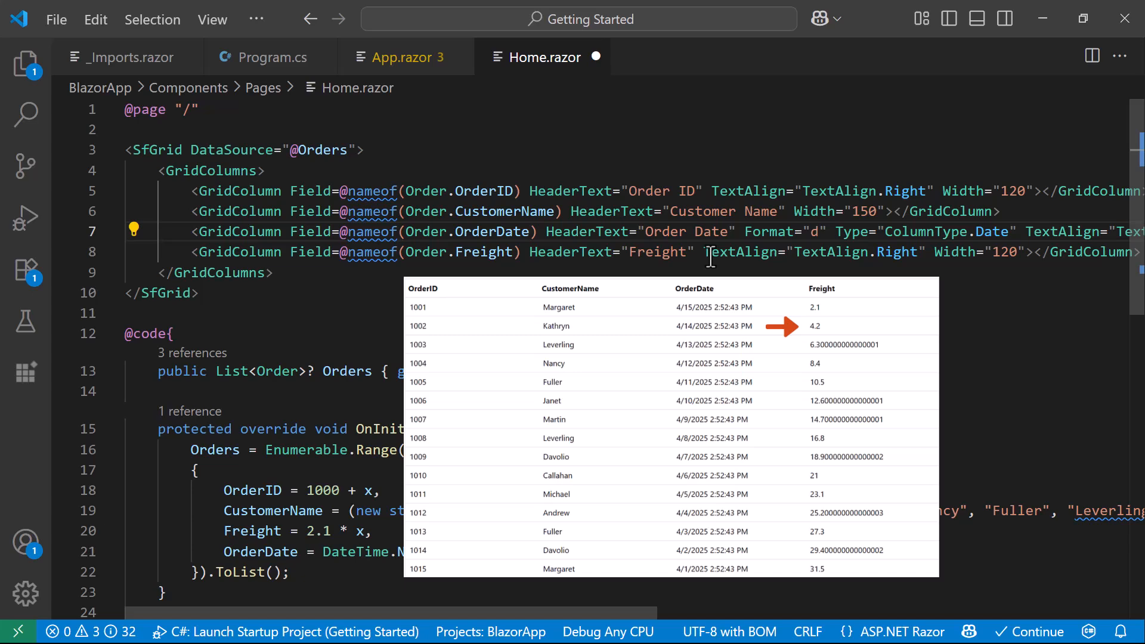
text(Fo)
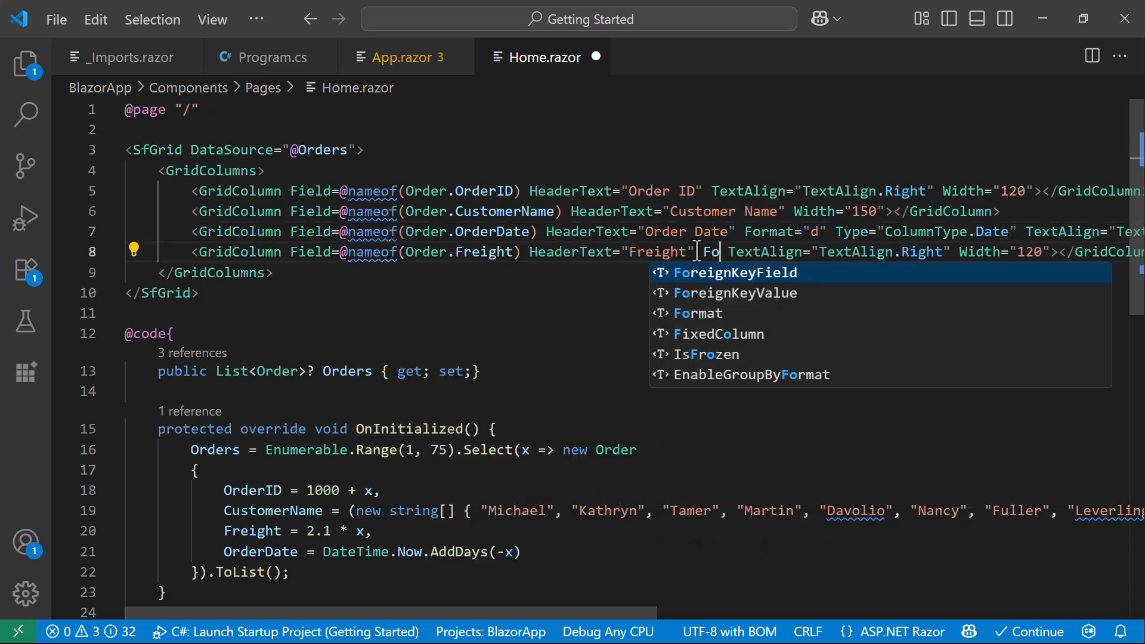
text(Format="C2")
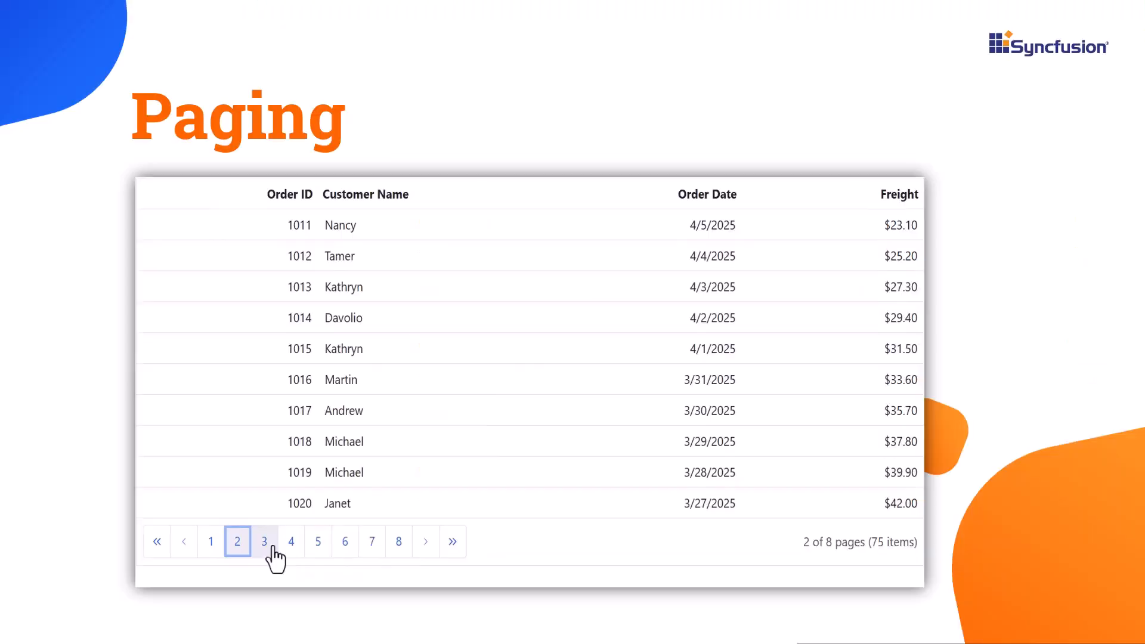
click(210, 541)
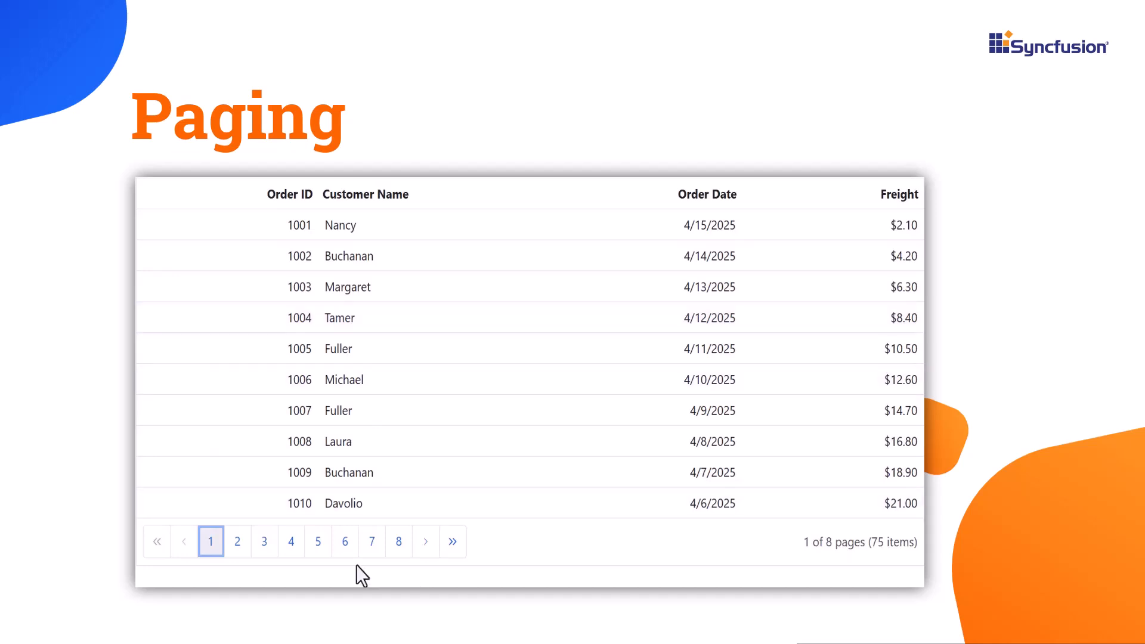
mouse_move(237, 542)
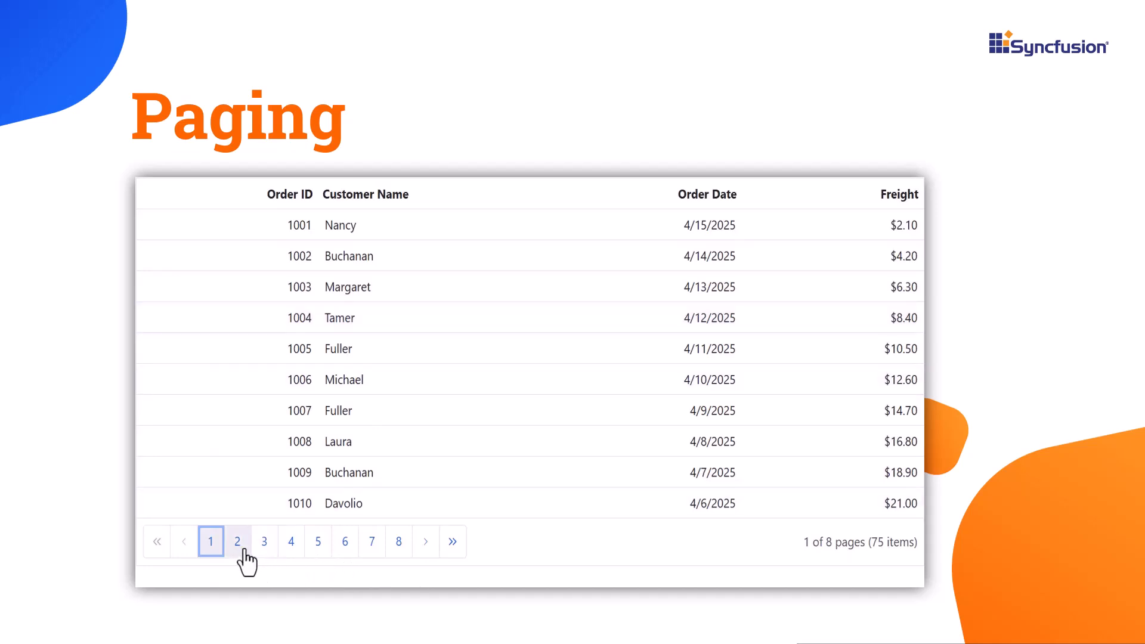
click(237, 541)
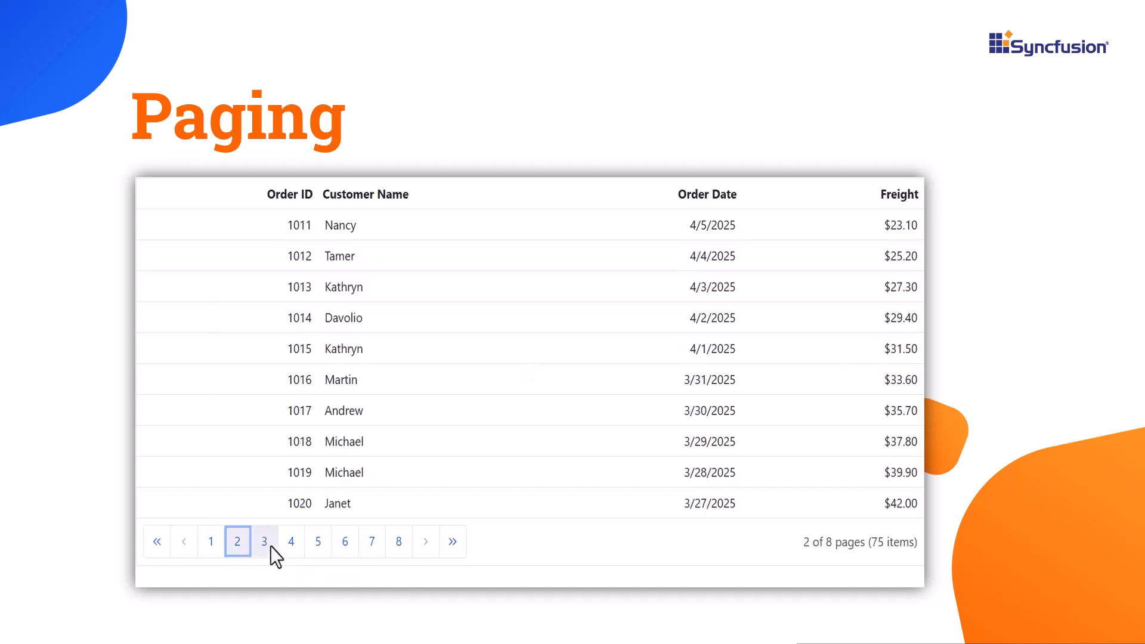
mouse_move(453, 541)
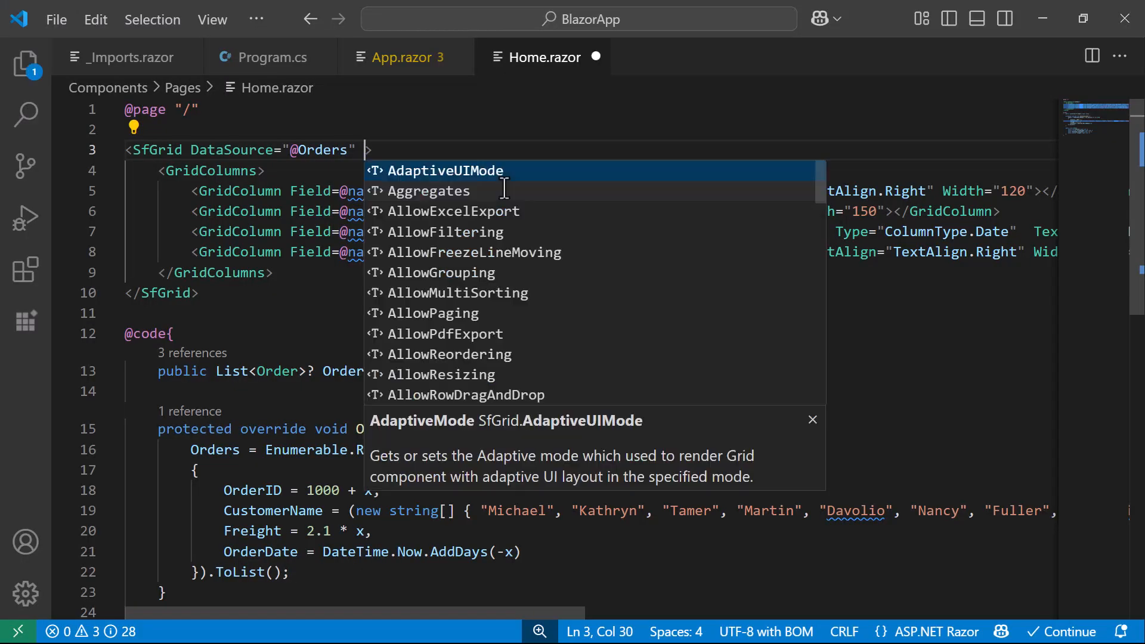
Add AllowPaging="true" with PageSize 10, then view page 2 of the orders in Chrome.
text(AllowPaging="true" PageSettingsPageSize="10")
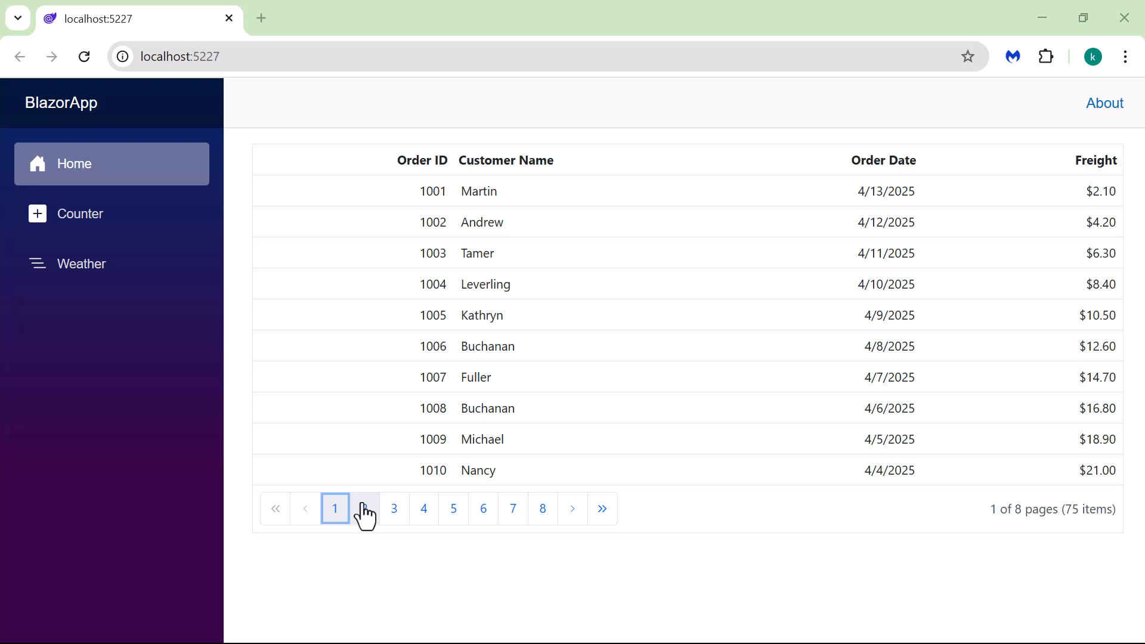
click(393, 508)
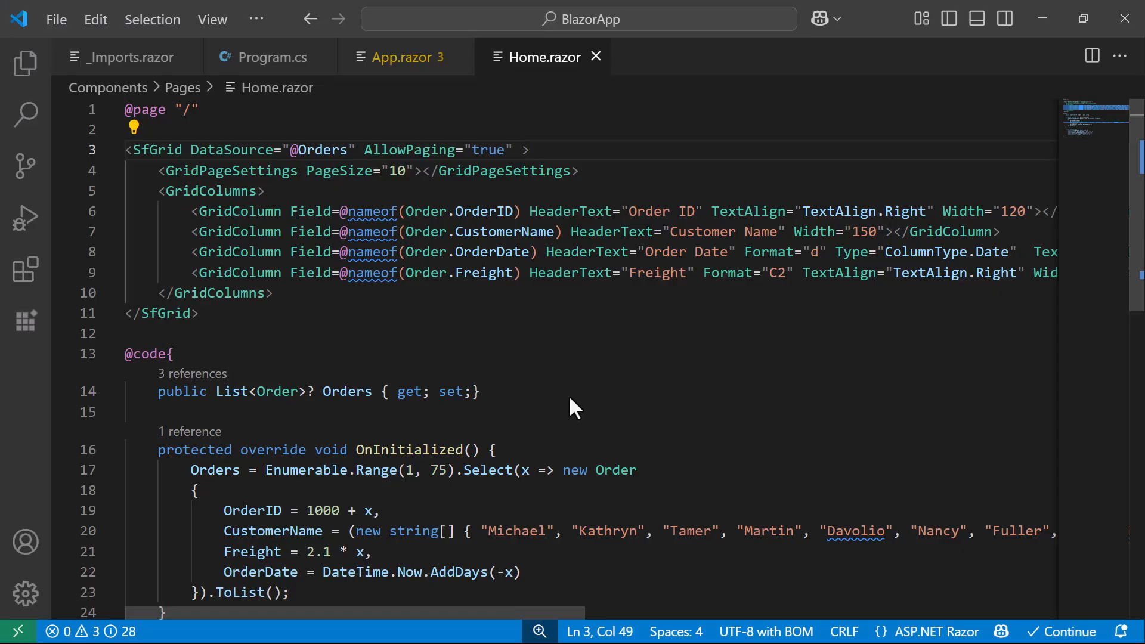
Add AllowSorting="true" and sort the orders by the Customer Name column.
text(Allo)
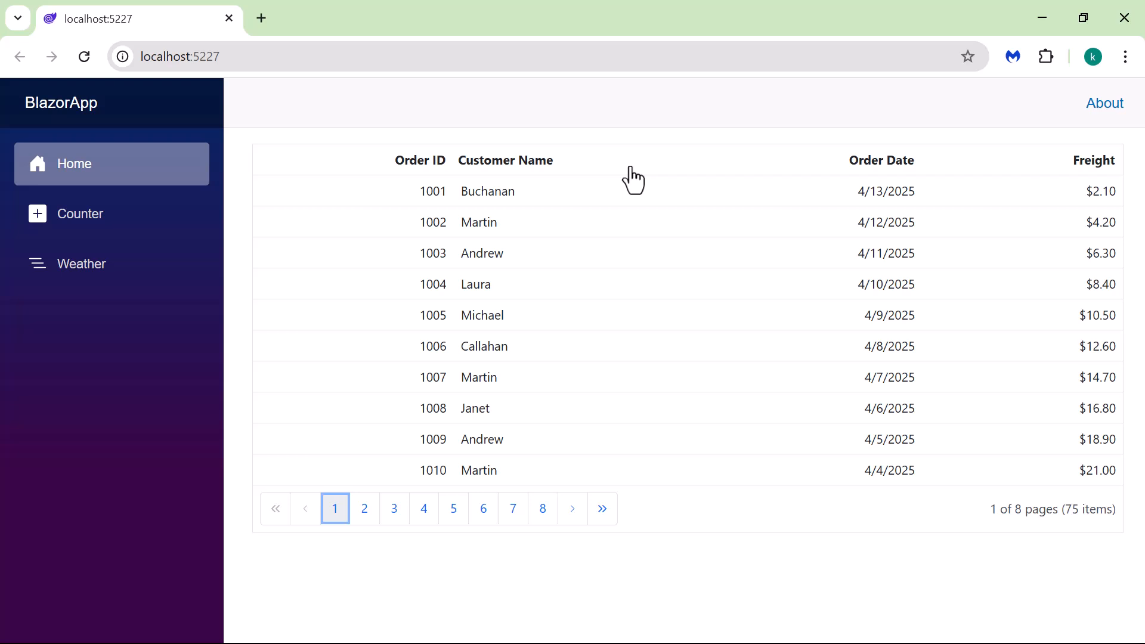
click(505, 159)
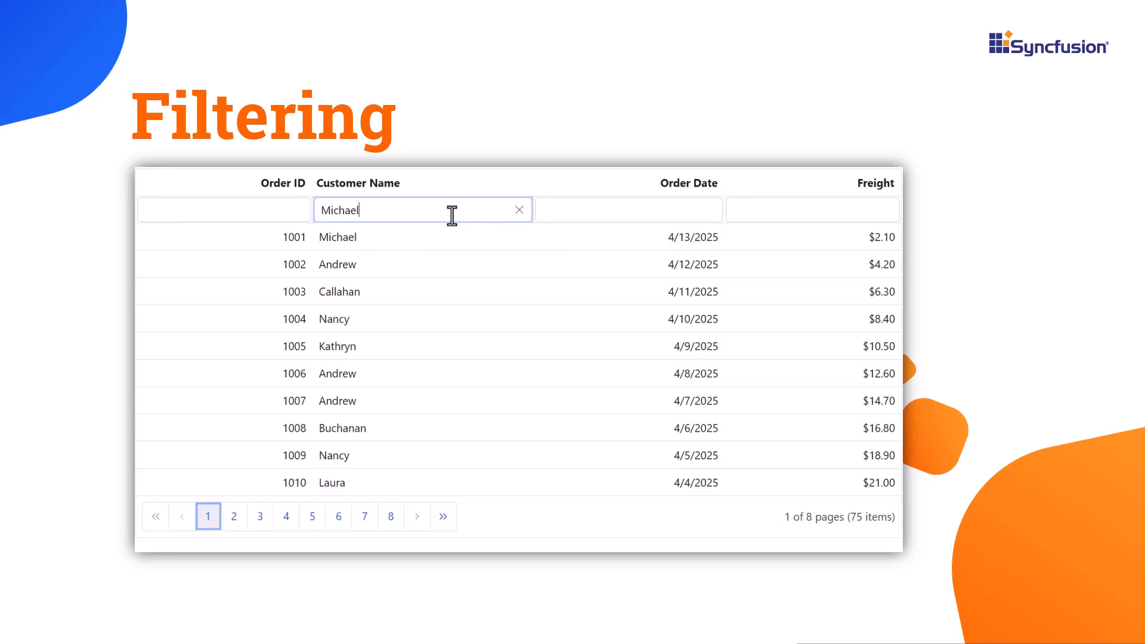
Add AllowFiltering="true" and filter Customer Name by "Michael", leaving 7 orders.
key(Enter)
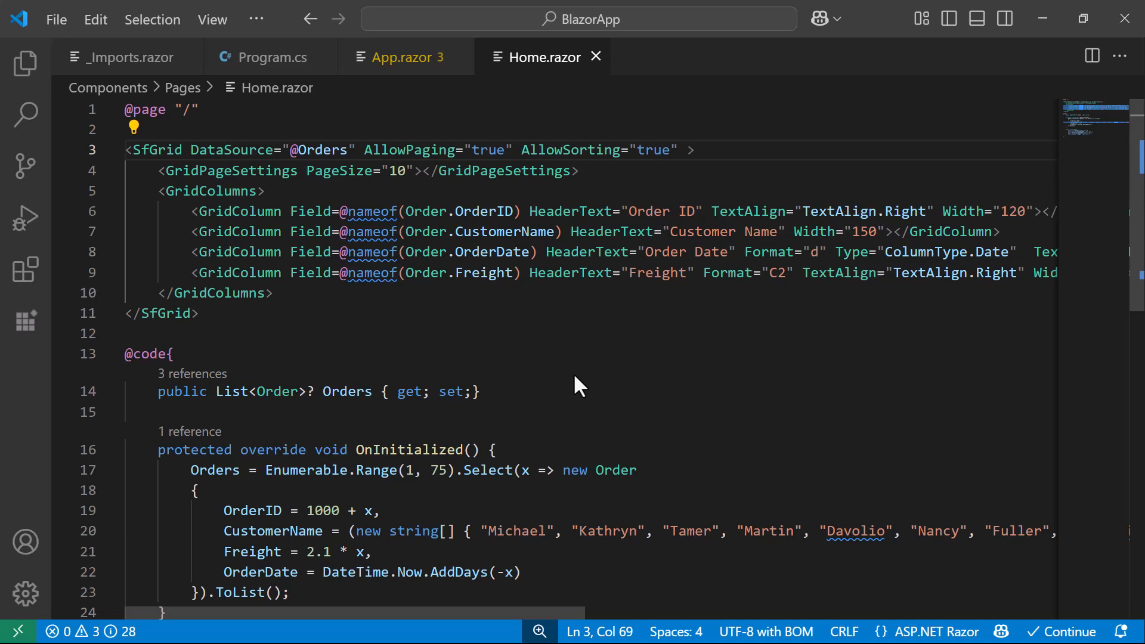
text(All)
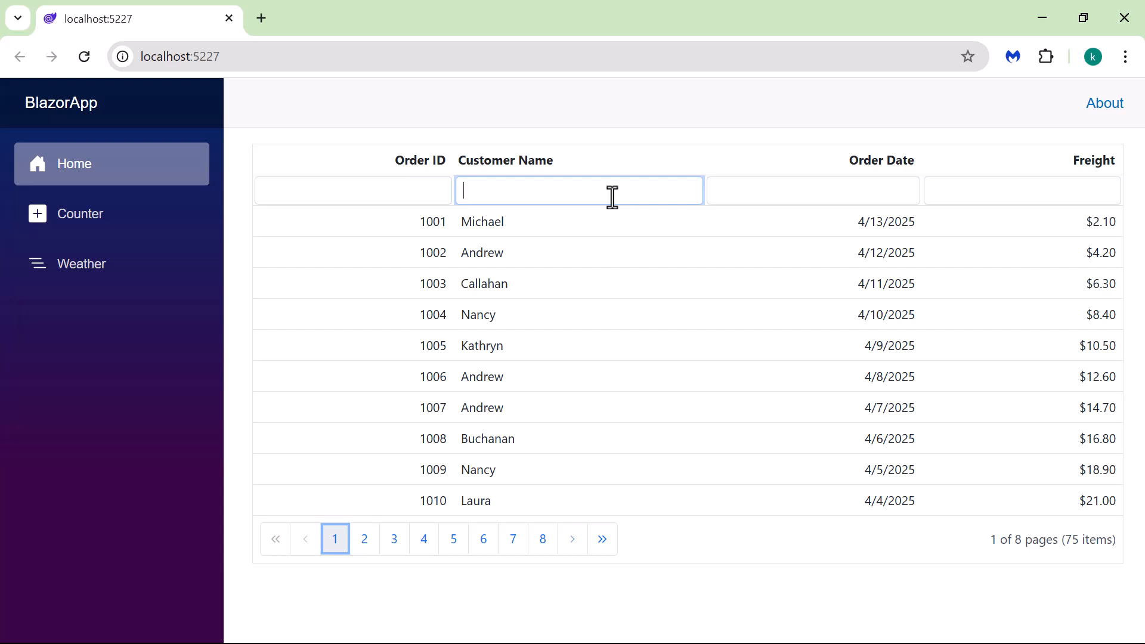
text(Michael)
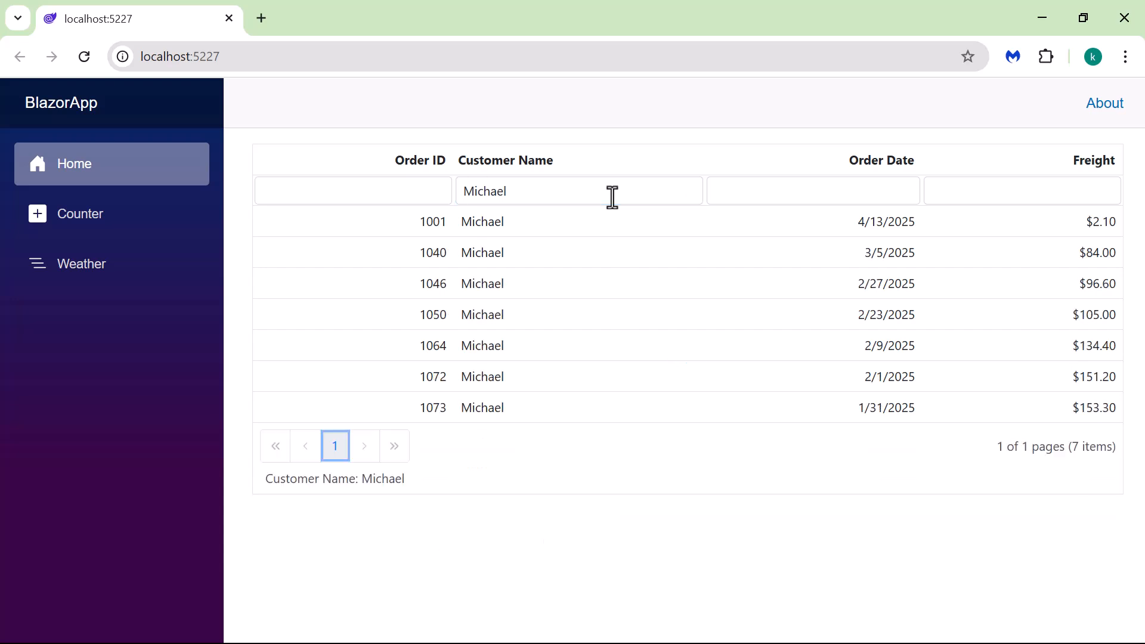
mouse_move(544, 407)
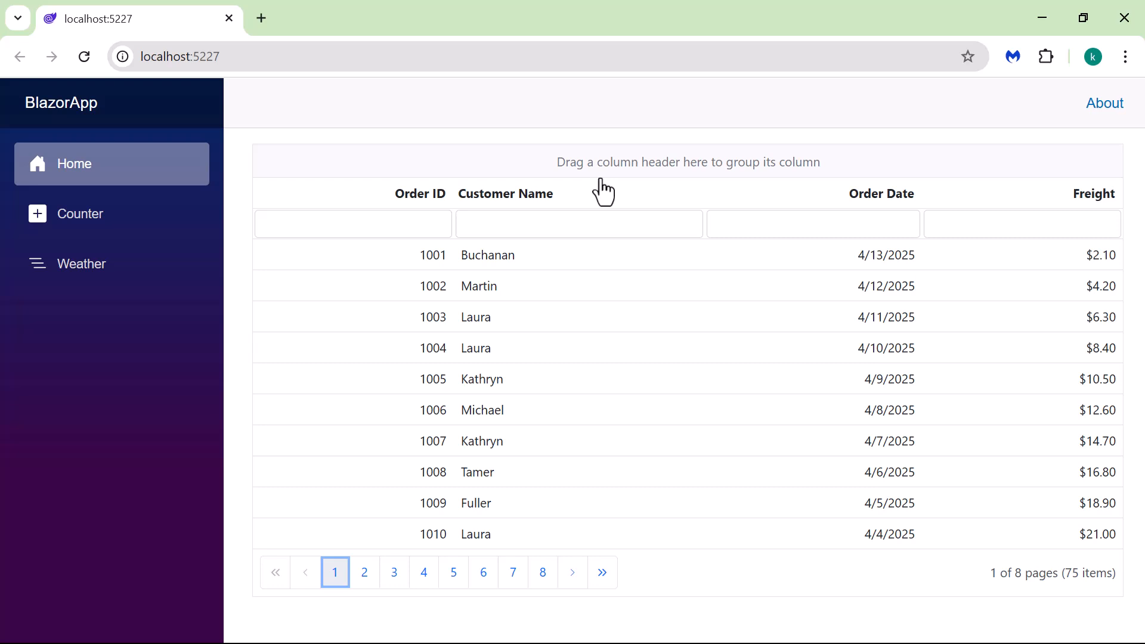
mouse_move(529, 208)
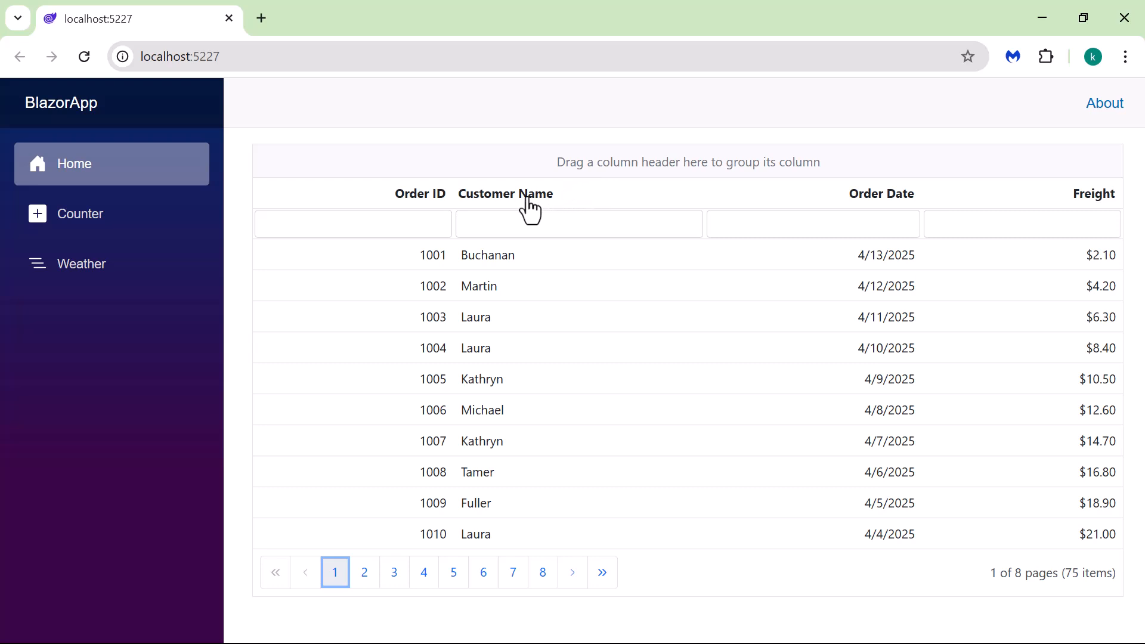
Drag the Customer Name header into the group drop area to group orders by customer.
drag(505, 193, 490, 166)
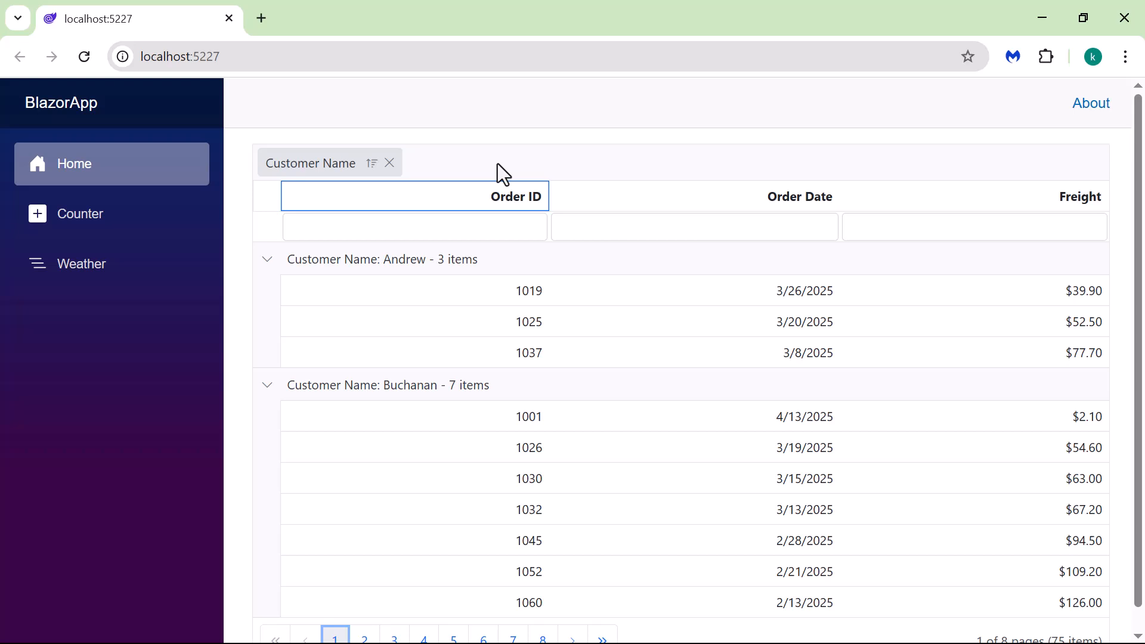
mouse_move(315, 269)
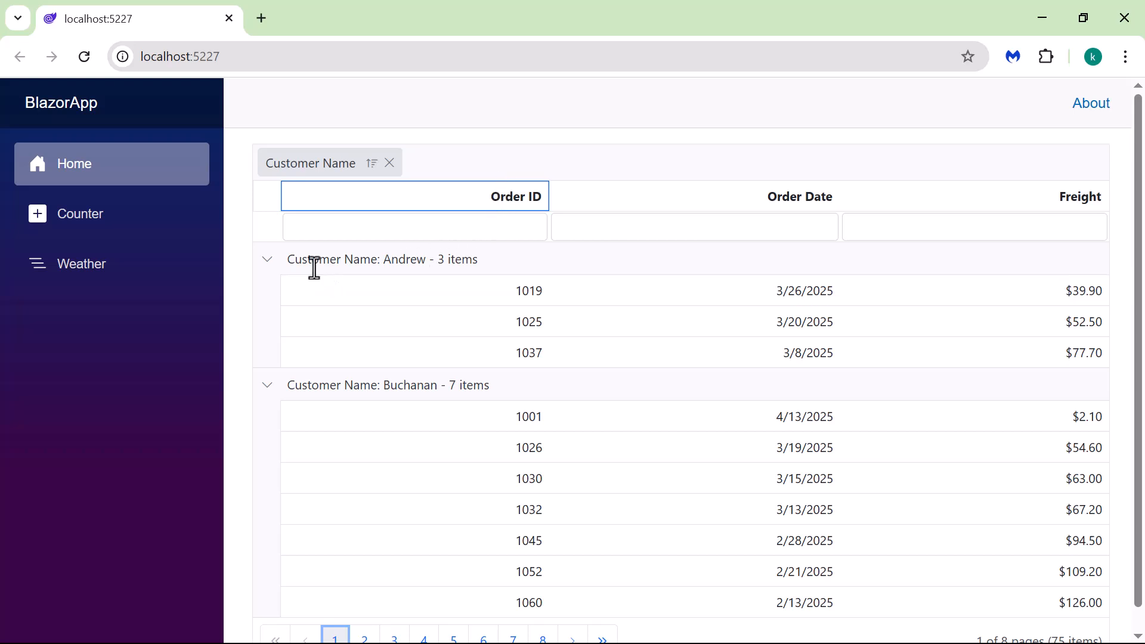
mouse_move(295, 286)
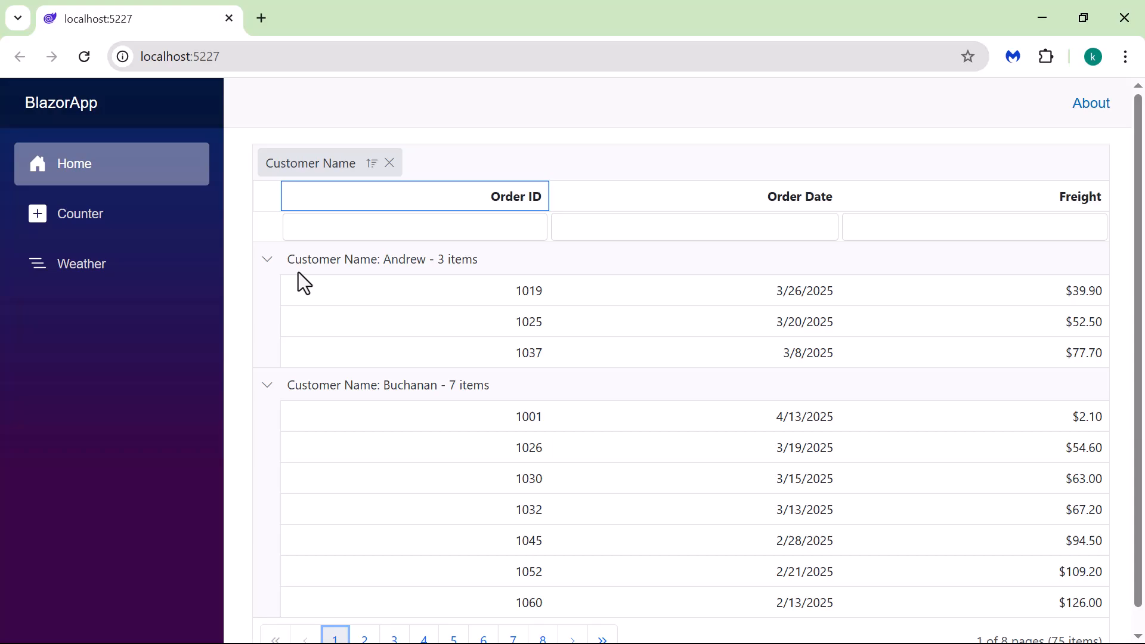